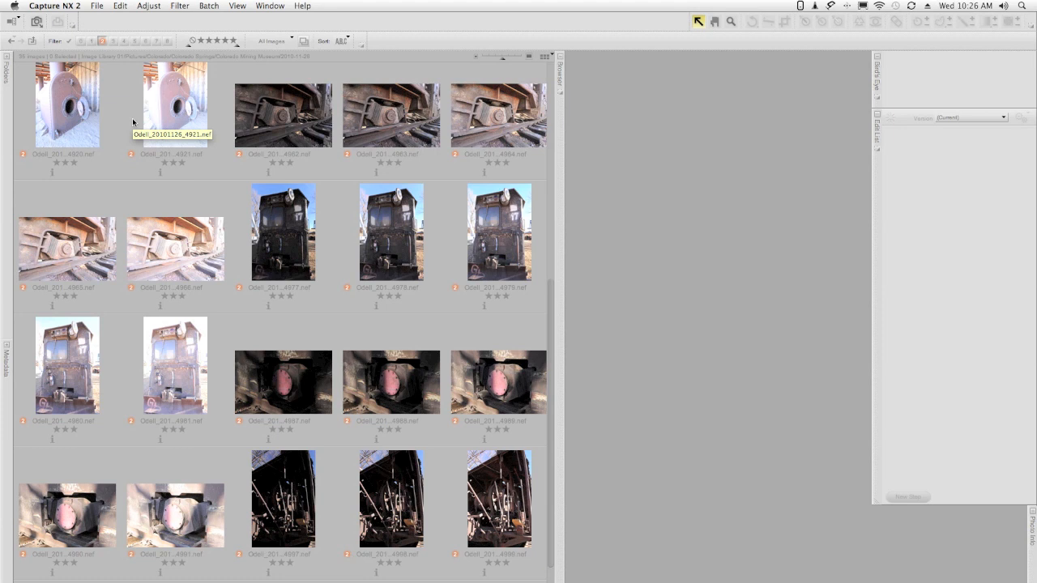
{"action": "mouse_move", "coordinate": [134, 122]}
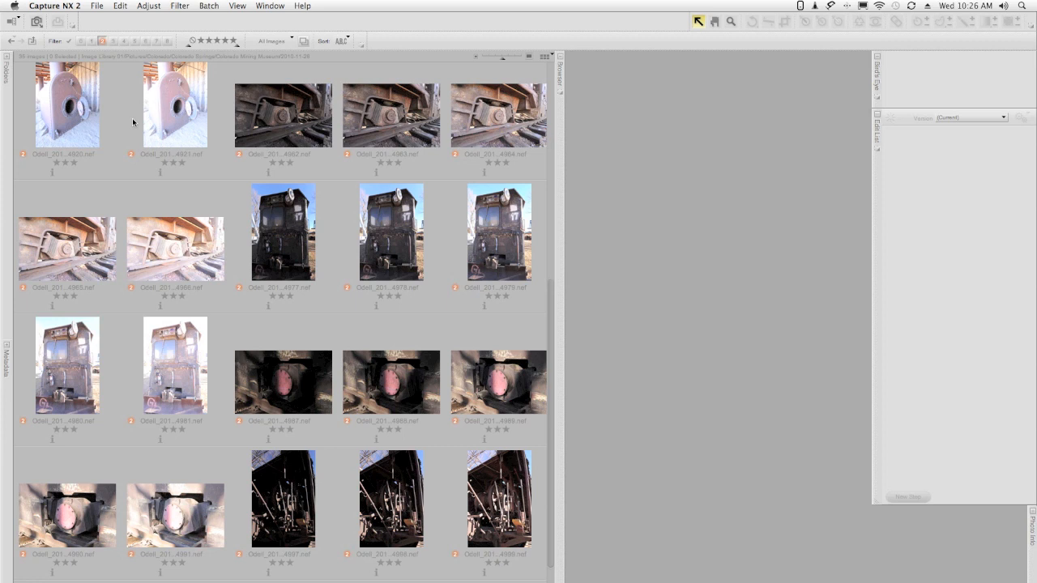
- Open the pink-hub bracket photo and switch its Camera Settings picture control from Standard to Neutral
{"action": "left_click", "coordinate": [499, 381]}
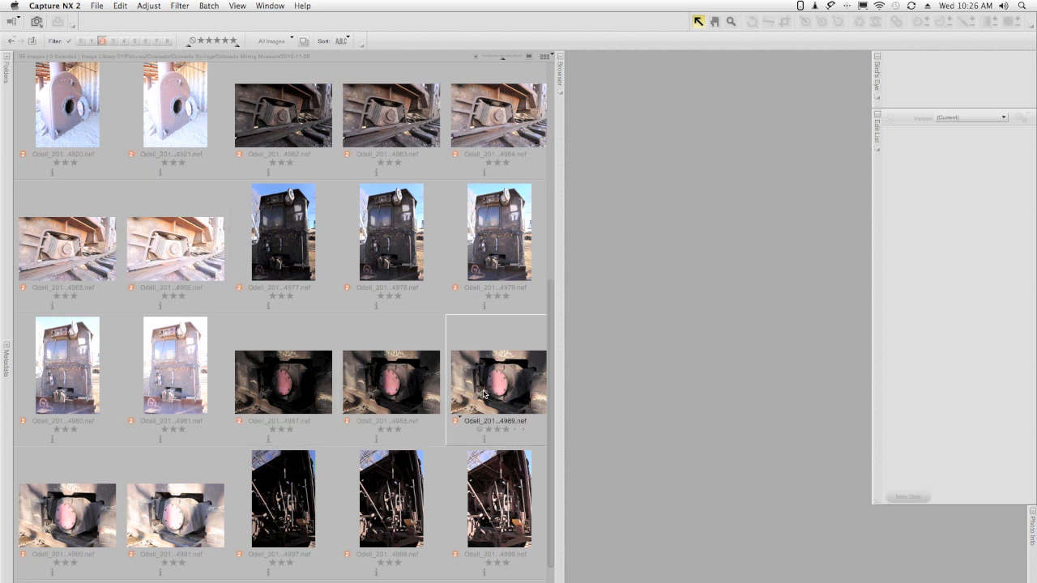
{"action": "double_click", "coordinate": [498, 382]}
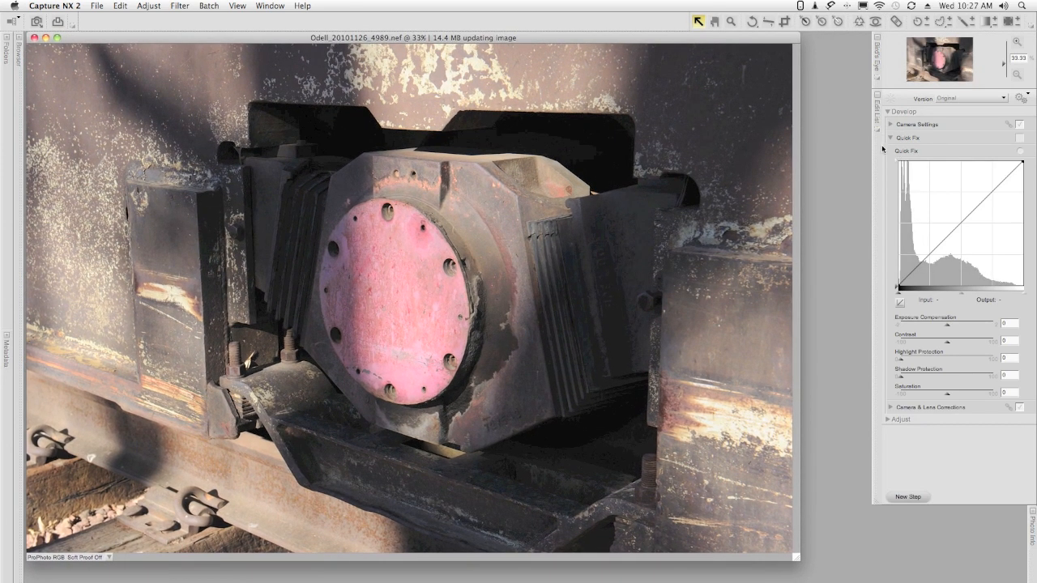
{"action": "left_click", "coordinate": [891, 113]}
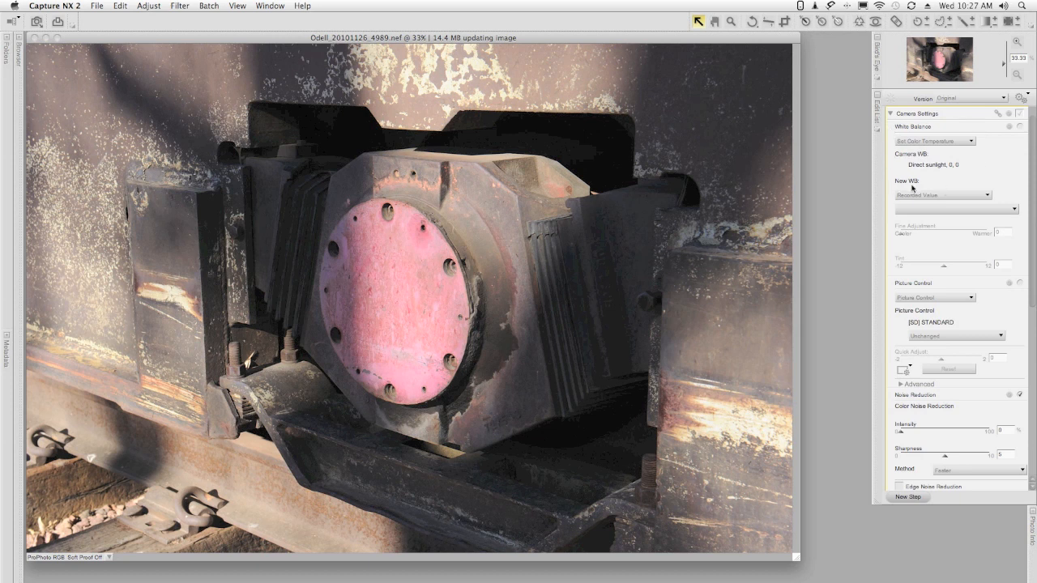
{"action": "mouse_move", "coordinate": [920, 185]}
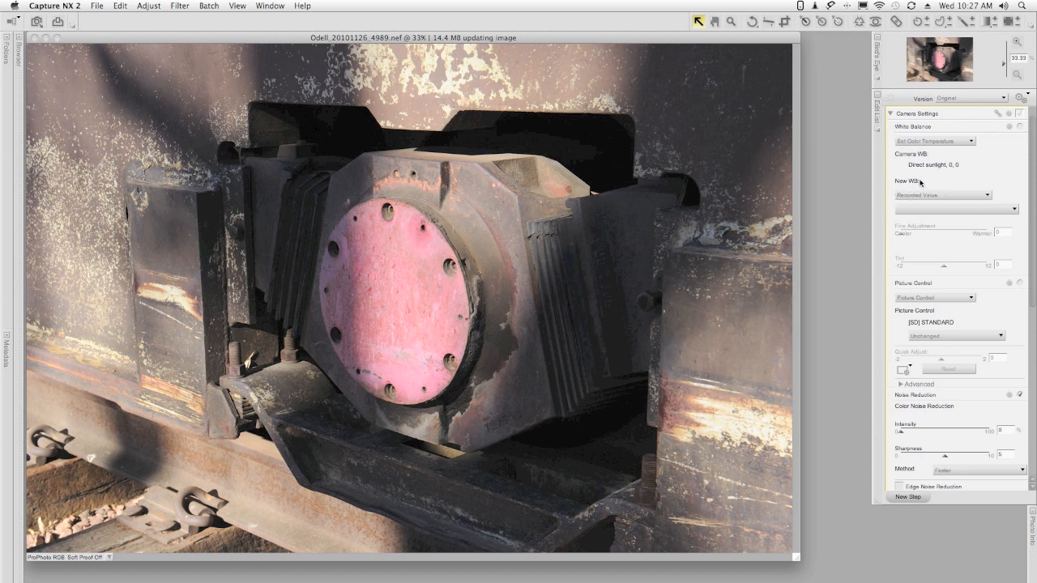
{"action": "mouse_move", "coordinate": [964, 328]}
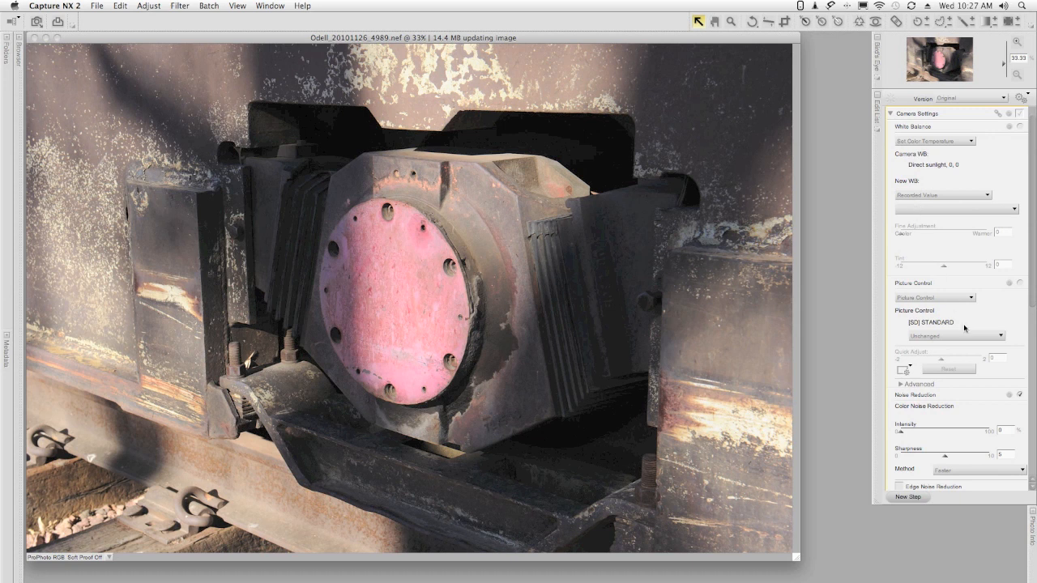
{"action": "left_click", "coordinate": [956, 335]}
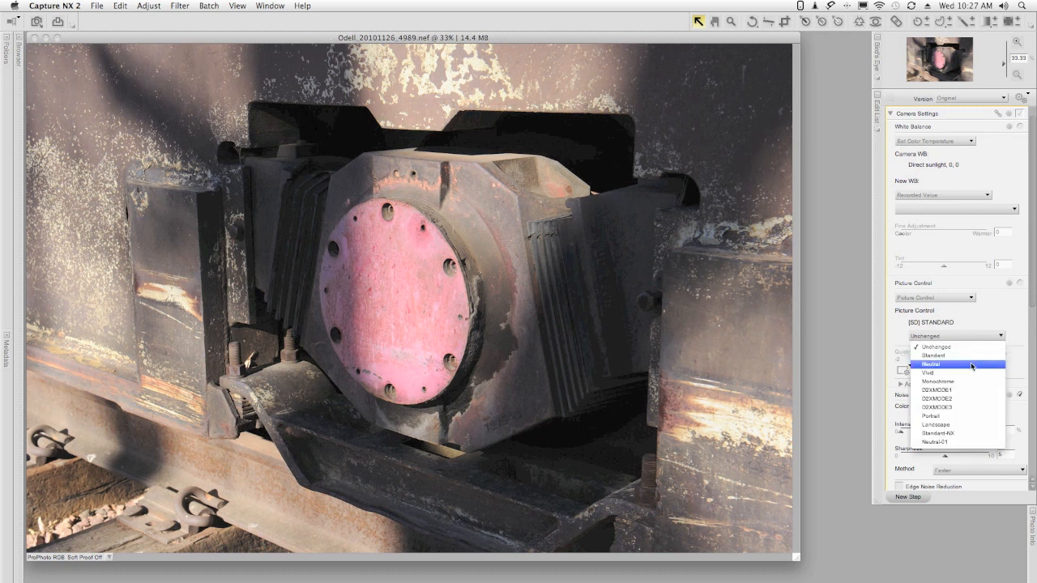
{"action": "left_click", "coordinate": [930, 363]}
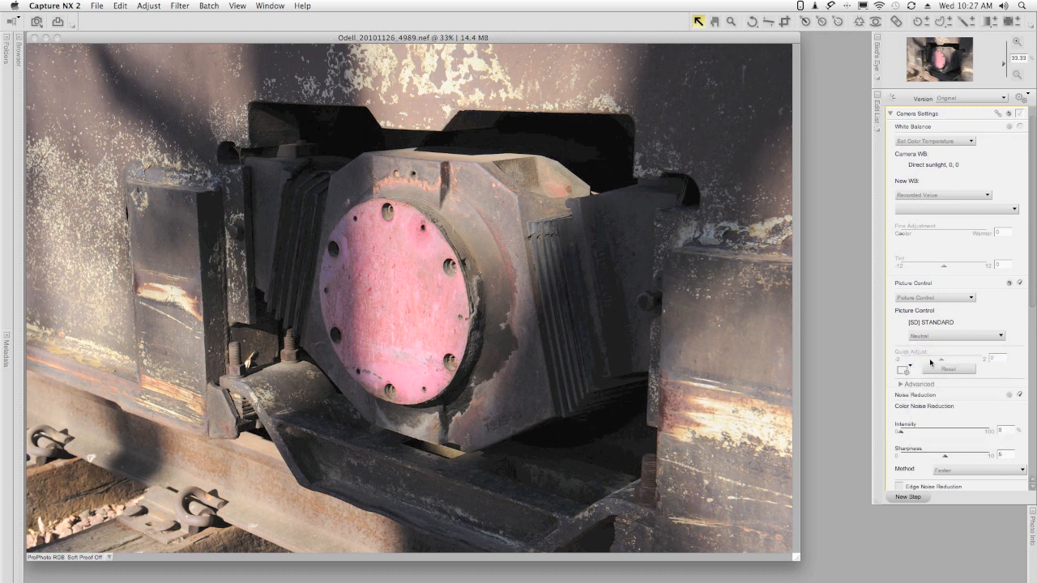
{"action": "left_click", "coordinate": [906, 384]}
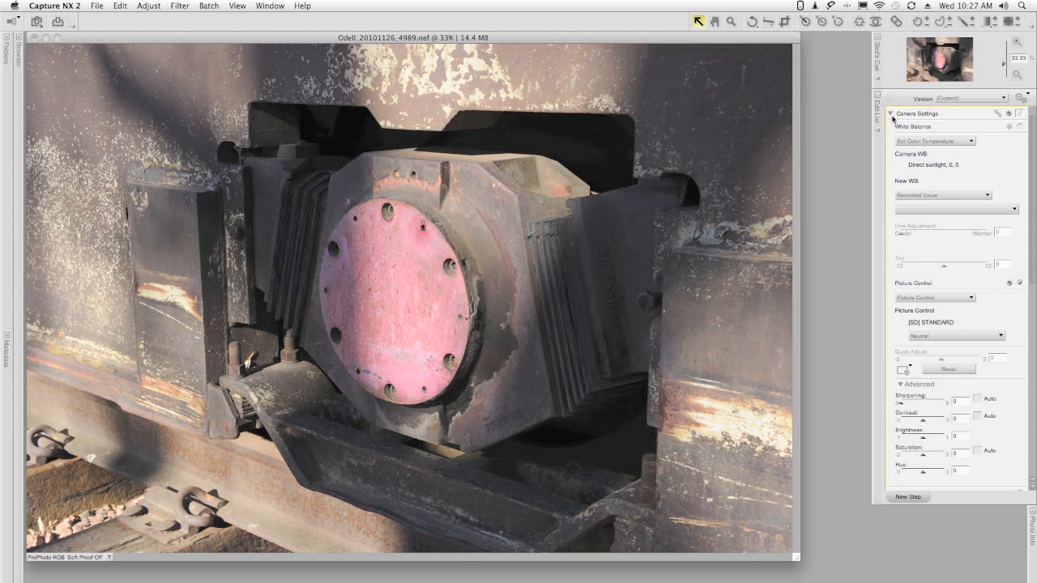
{"action": "left_click", "coordinate": [891, 113]}
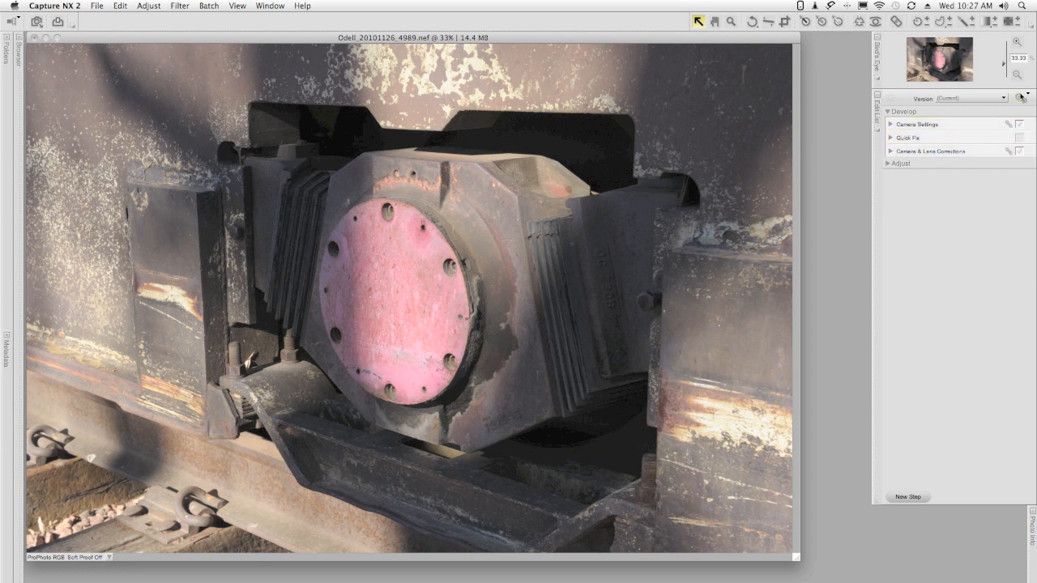
- Save the current adjustments as a preset named HDR_Preset via Save Adjustments
{"action": "left_click", "coordinate": [1021, 97]}
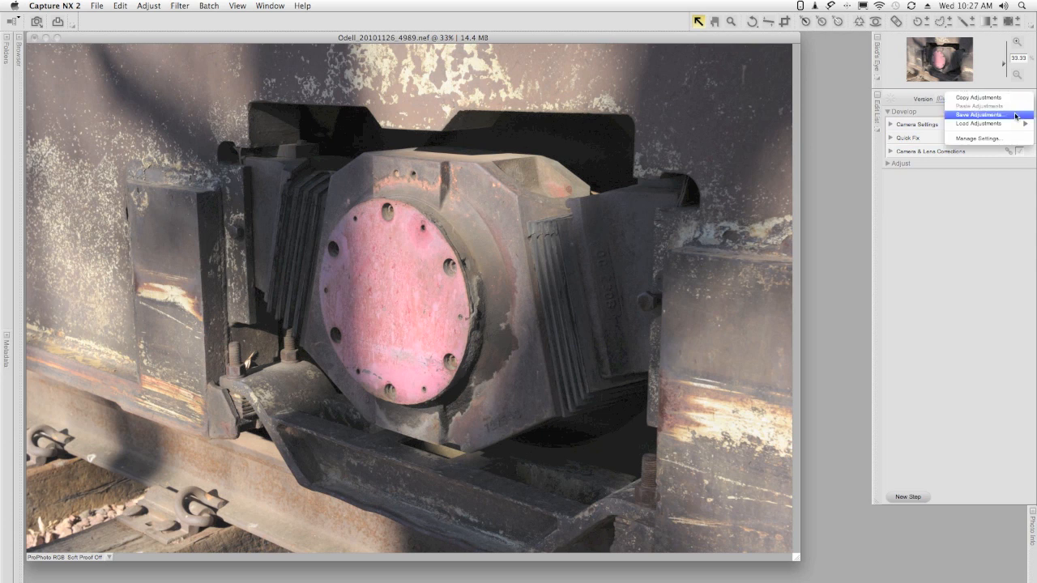
{"action": "left_click", "coordinate": [982, 114]}
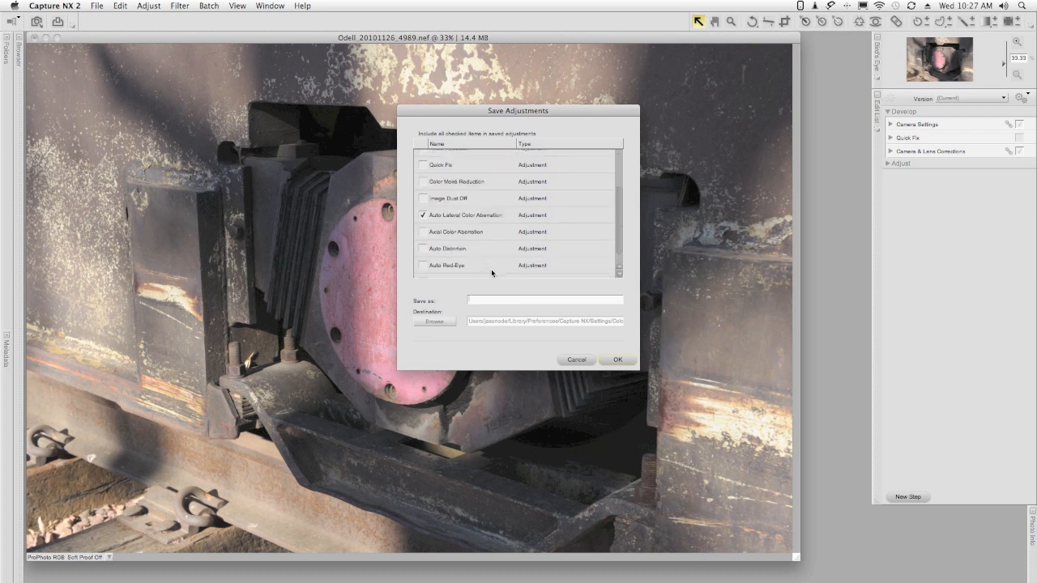
{"action": "scroll", "scroll_direction": "down", "scroll_amount": 3}
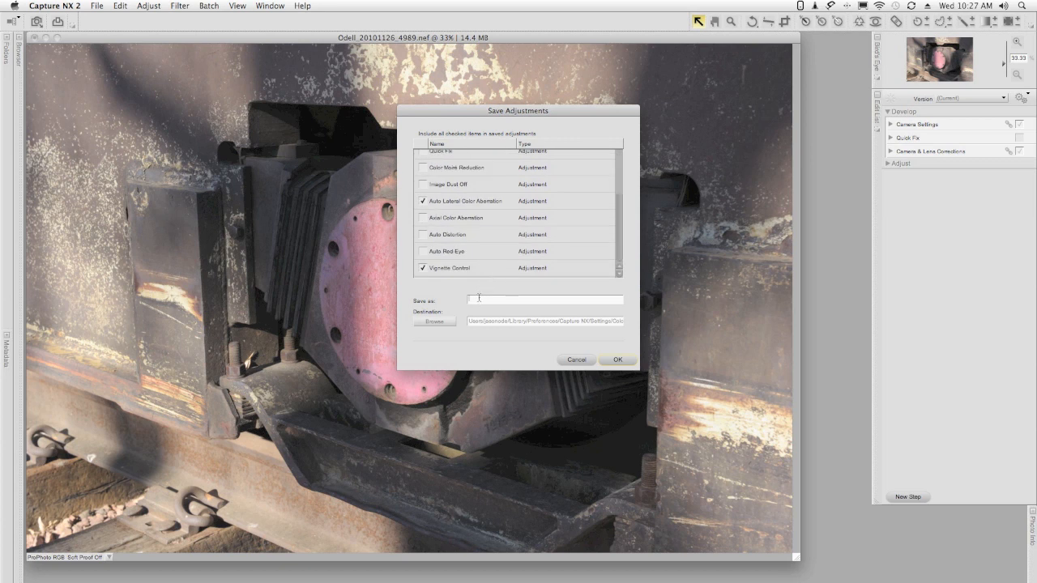
{"action": "type", "text": "HDR"}
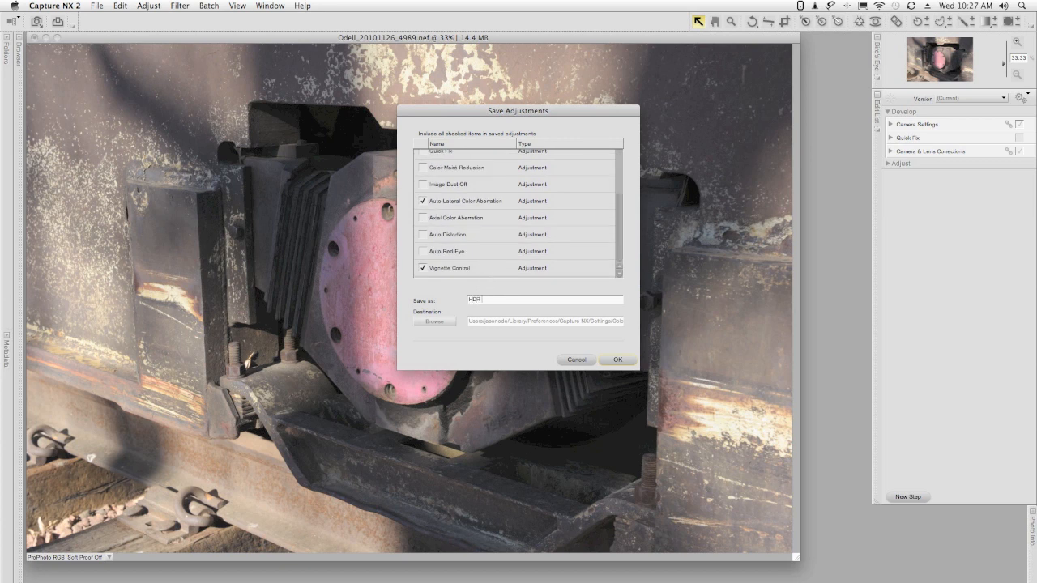
{"action": "type", "text": "_PR"}
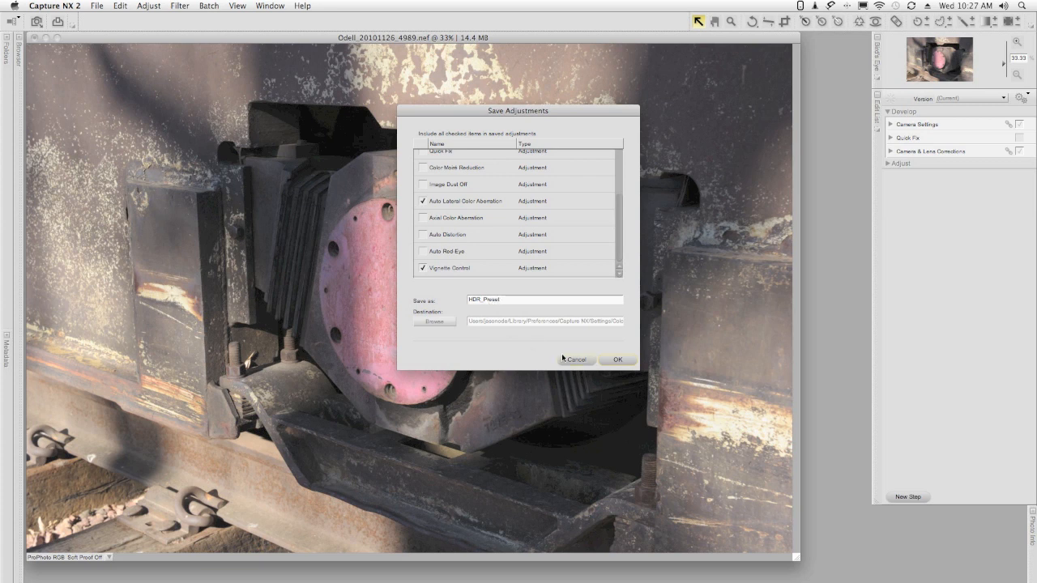
{"action": "left_click", "coordinate": [618, 359]}
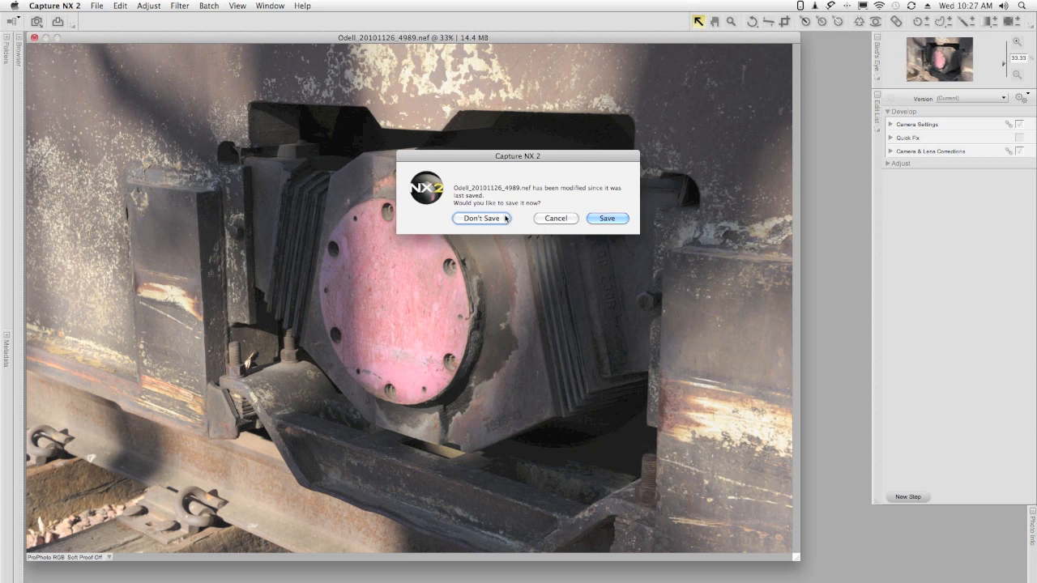
- Close the photo without saving and load HDR_Preset onto the five selected bracket photos
{"action": "left_click", "coordinate": [482, 218]}
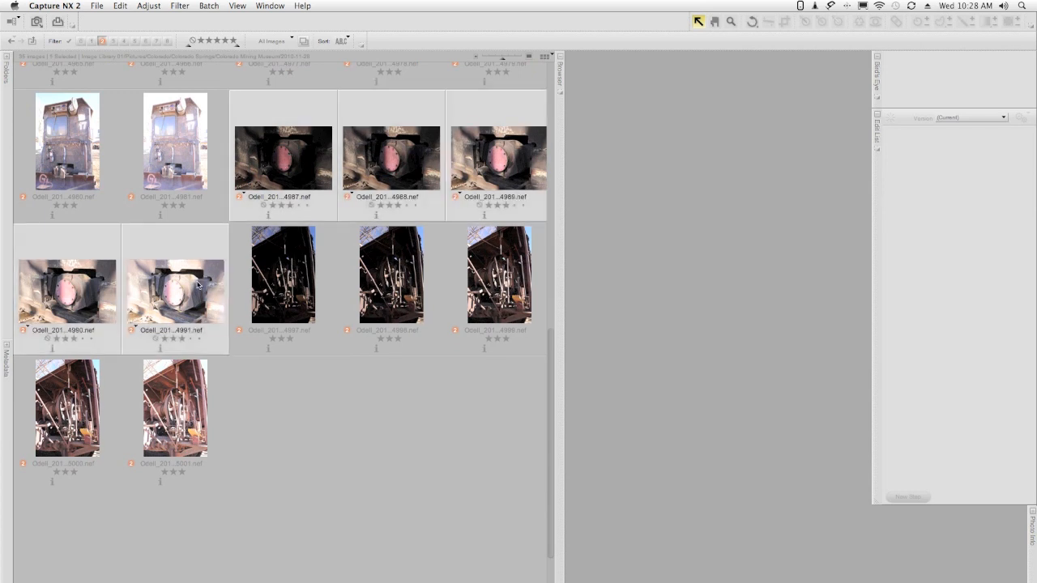
{"action": "right_click", "coordinate": [175, 292]}
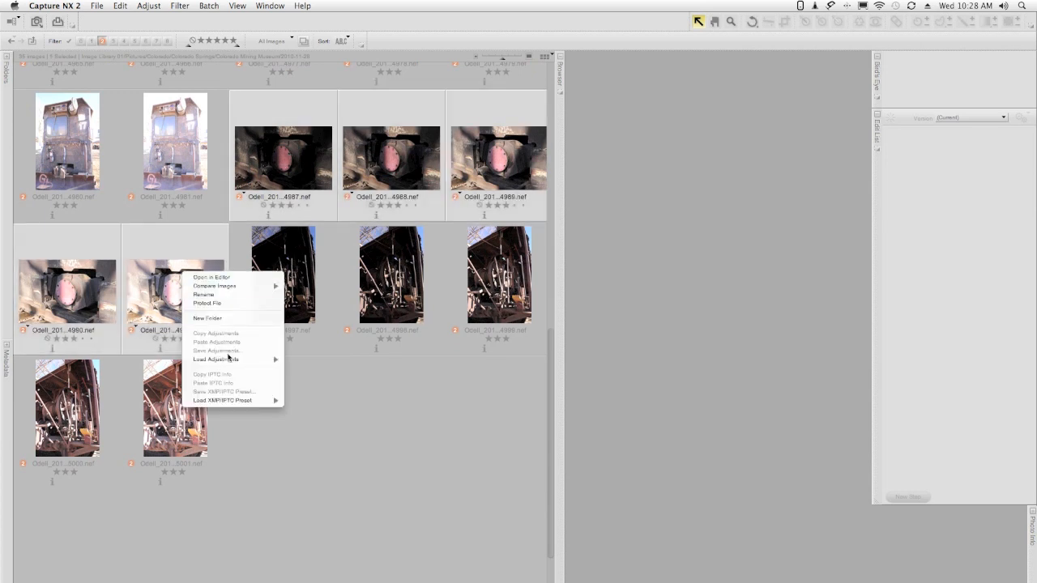
{"action": "mouse_move", "coordinate": [216, 359]}
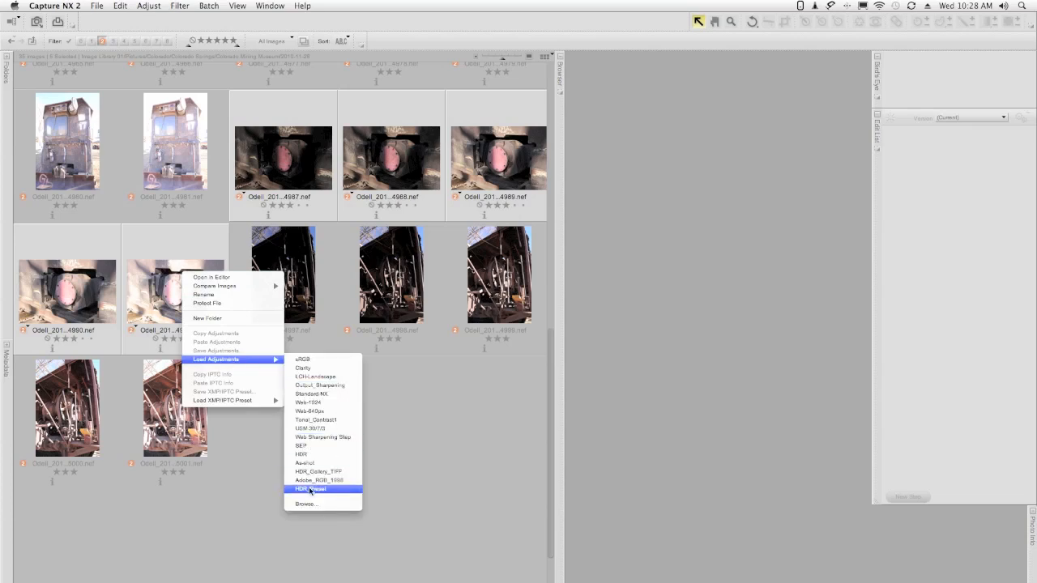
{"action": "left_click", "coordinate": [311, 489]}
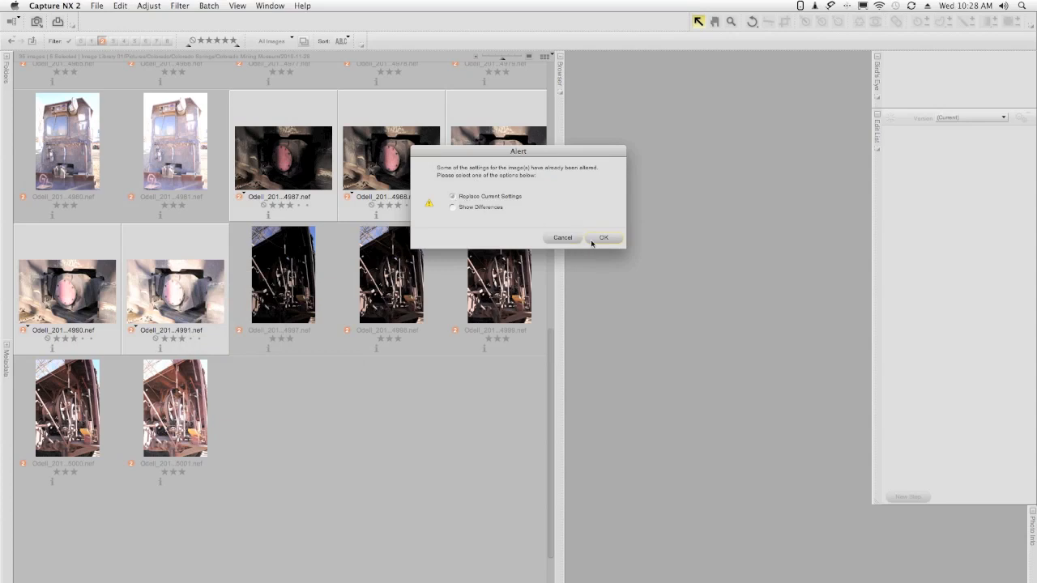
- Replace the photos' settings with the preset and set the HDR TIFFs folder as the TIFF output destination
{"action": "left_click", "coordinate": [604, 238]}
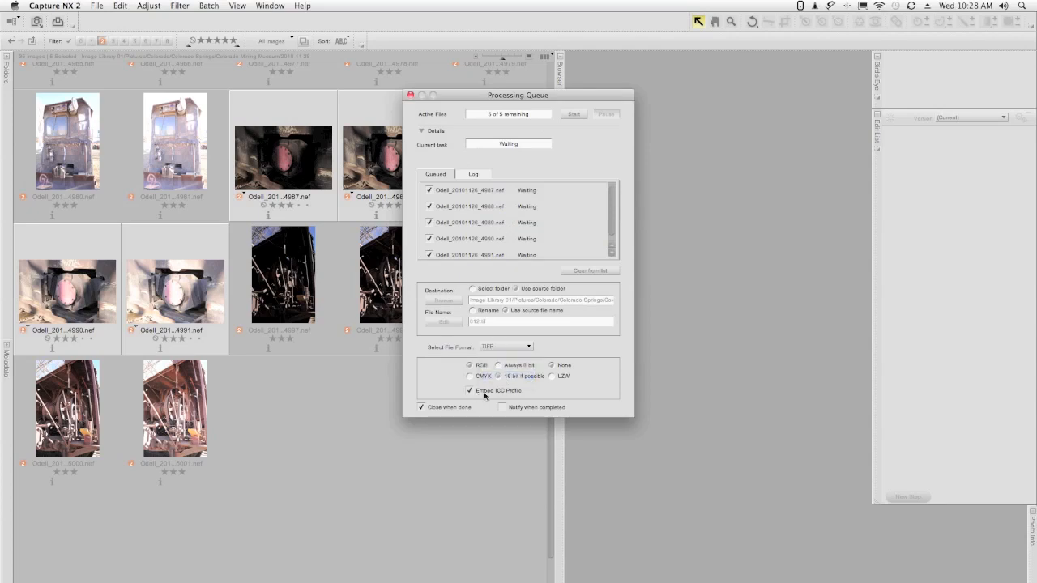
{"action": "mouse_move", "coordinate": [452, 386]}
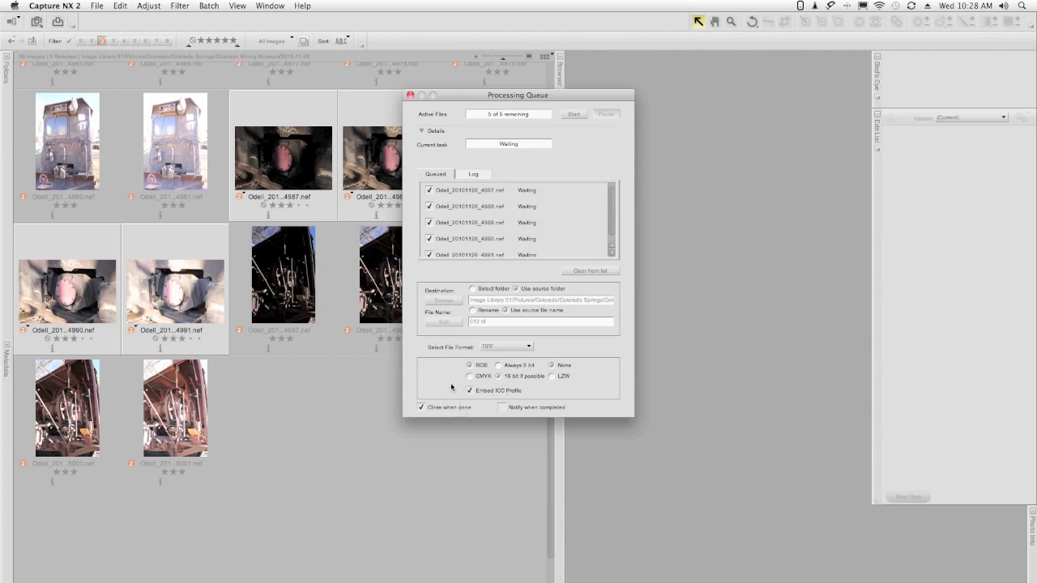
{"action": "mouse_move", "coordinate": [478, 296]}
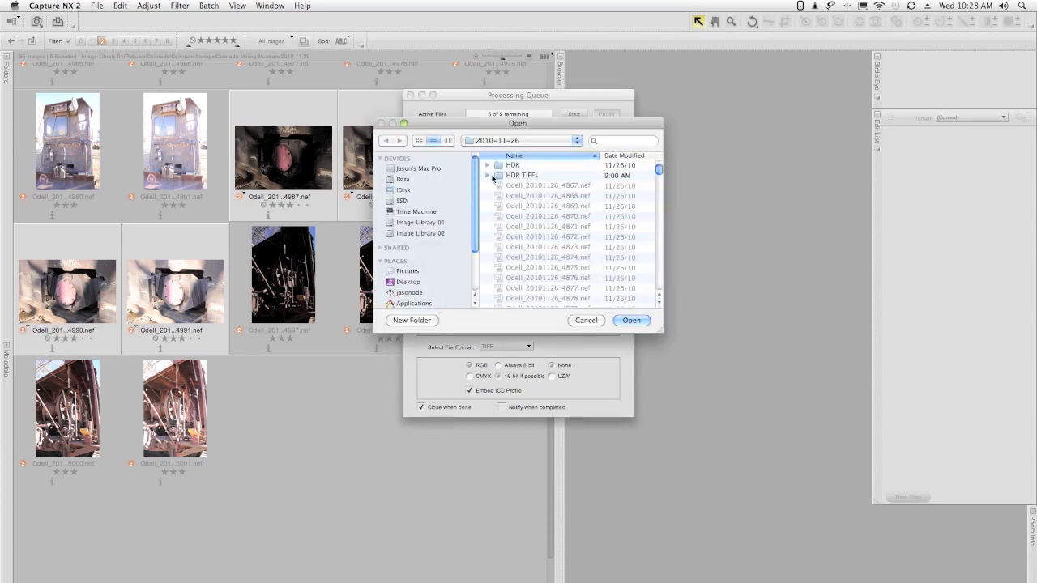
{"action": "left_click", "coordinate": [521, 175]}
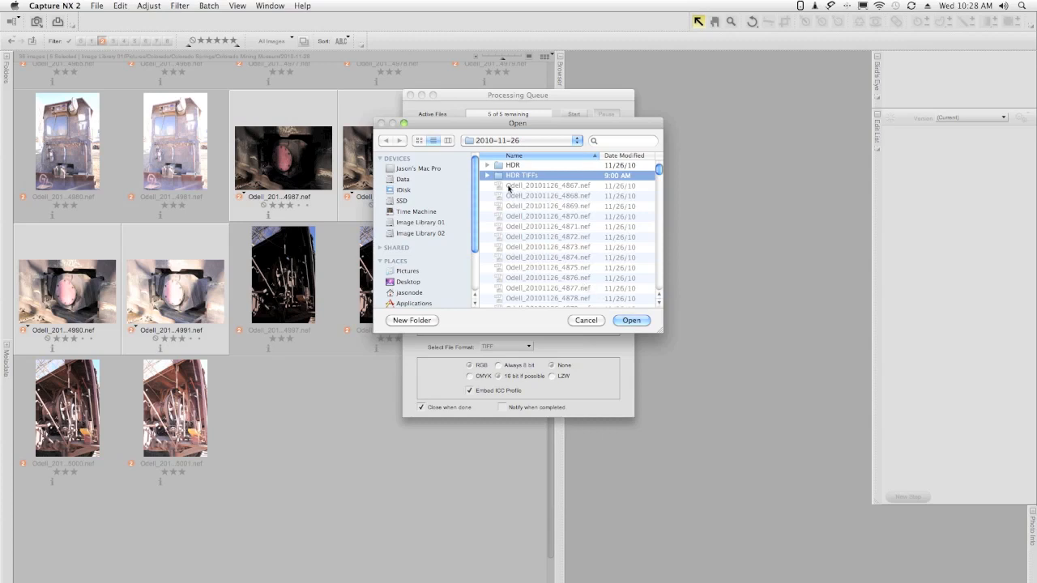
{"action": "left_click", "coordinate": [631, 320]}
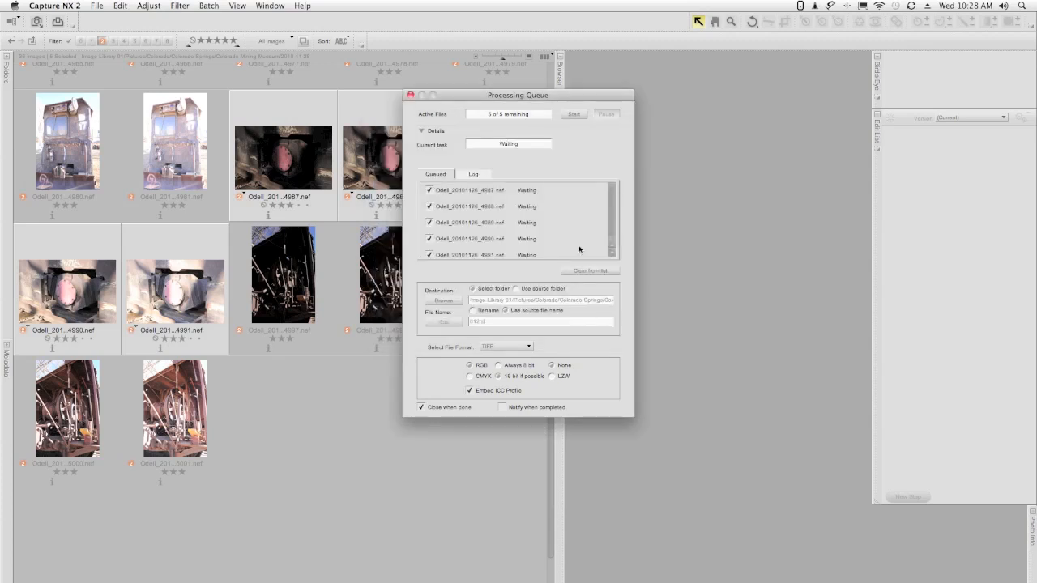
{"action": "mouse_move", "coordinate": [572, 145]}
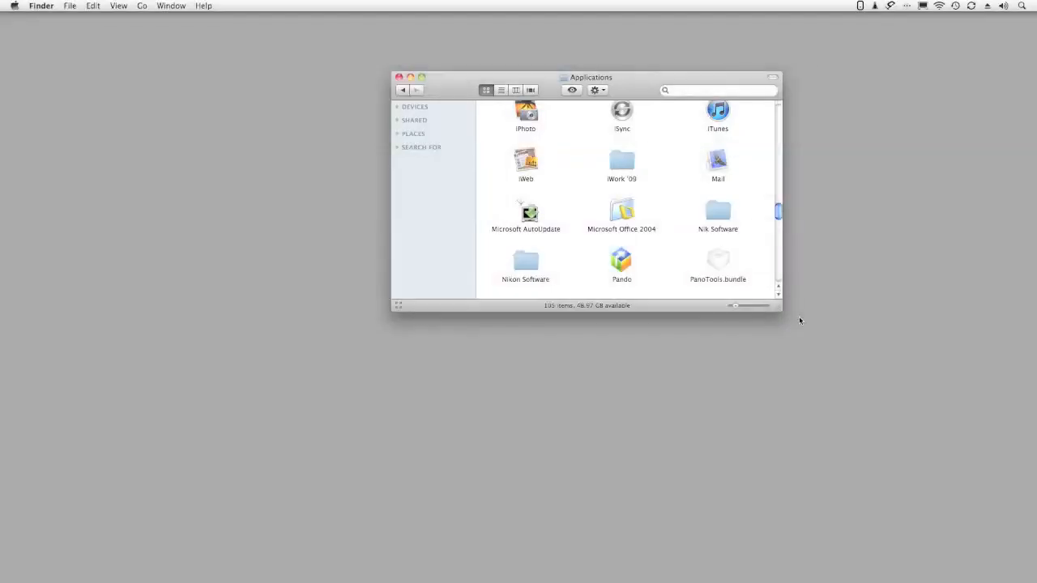
{"action": "mouse_move", "coordinate": [792, 318]}
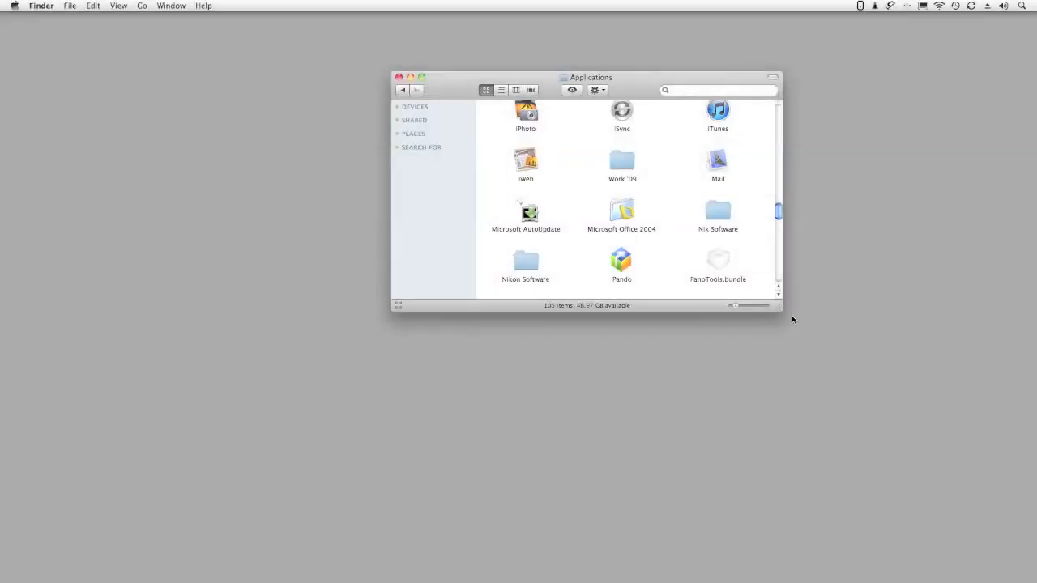
{"action": "mouse_move", "coordinate": [637, 90]}
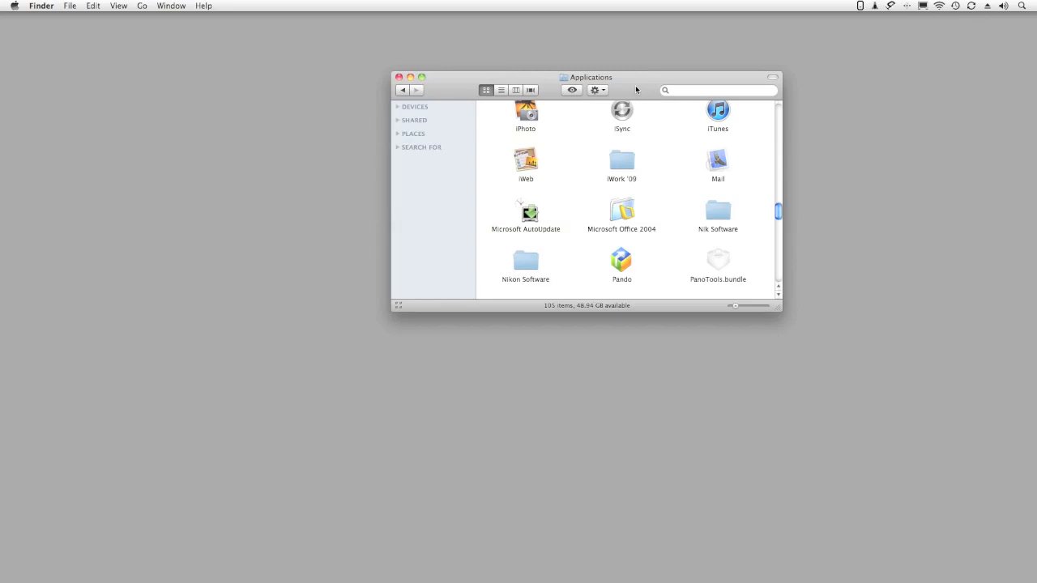
{"action": "mouse_move", "coordinate": [656, 213]}
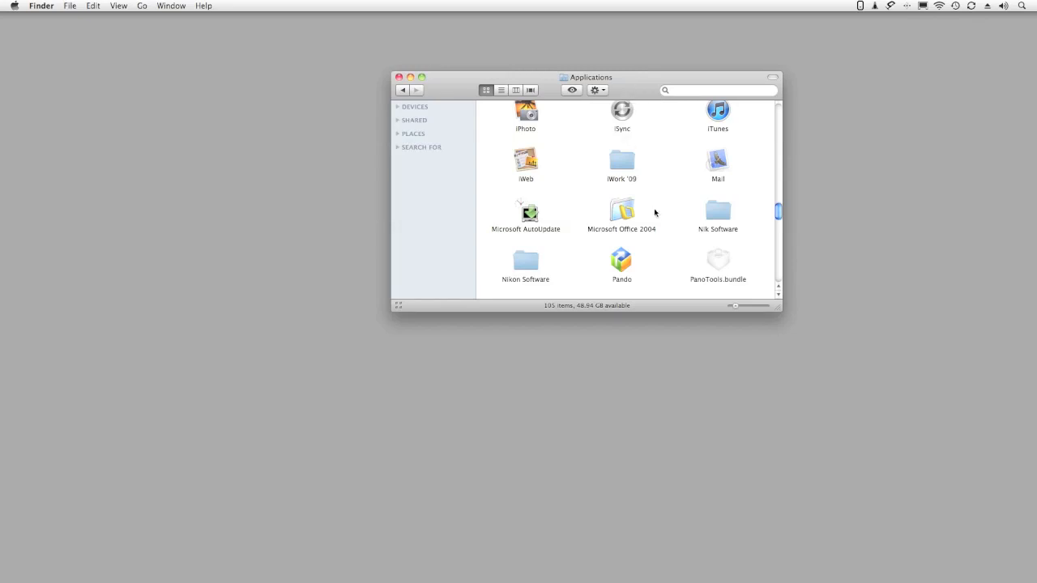
{"action": "mouse_move", "coordinate": [697, 217]}
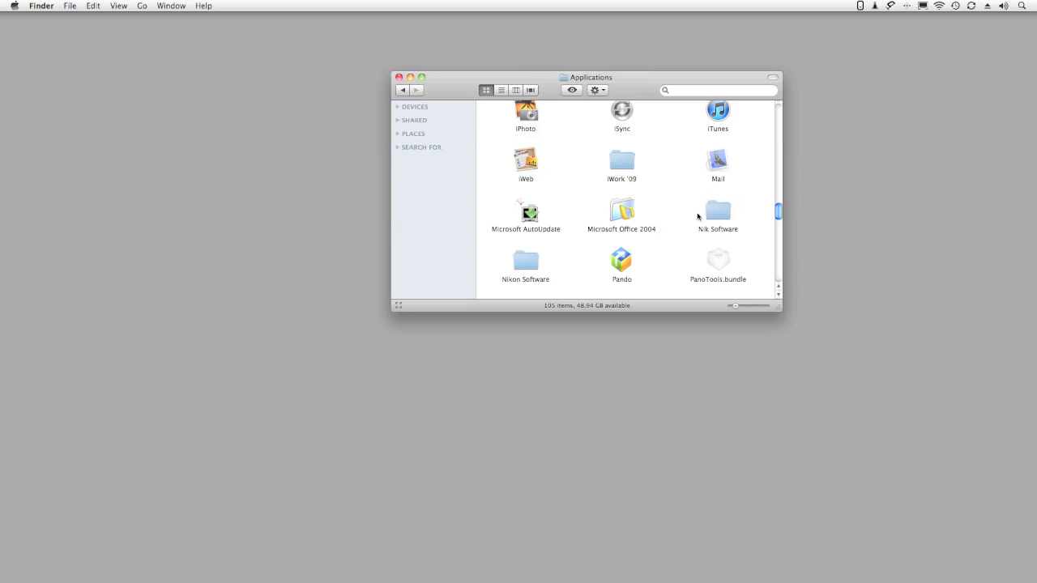
{"action": "mouse_move", "coordinate": [719, 217]}
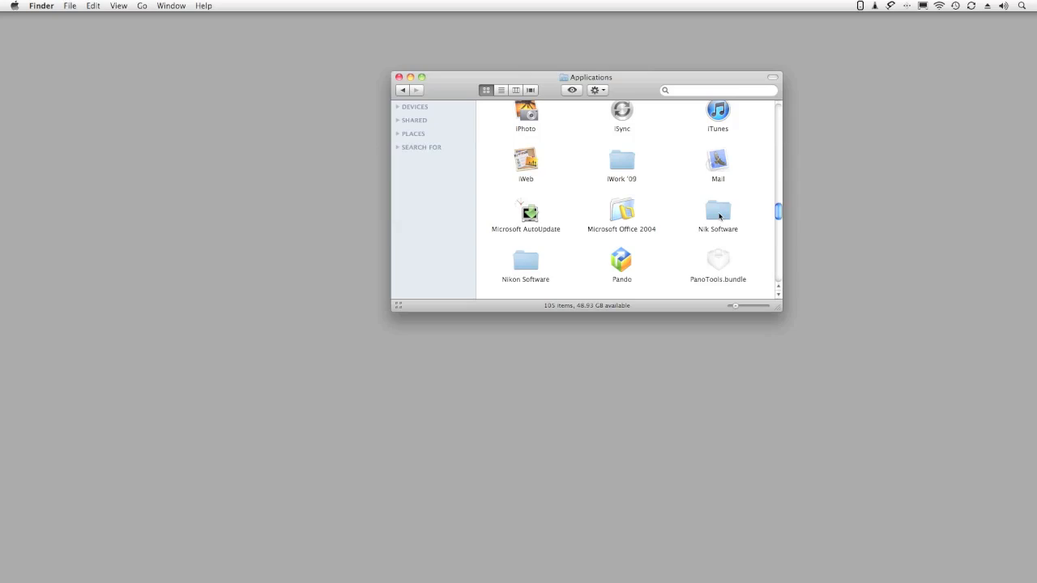
{"action": "mouse_move", "coordinate": [719, 216]}
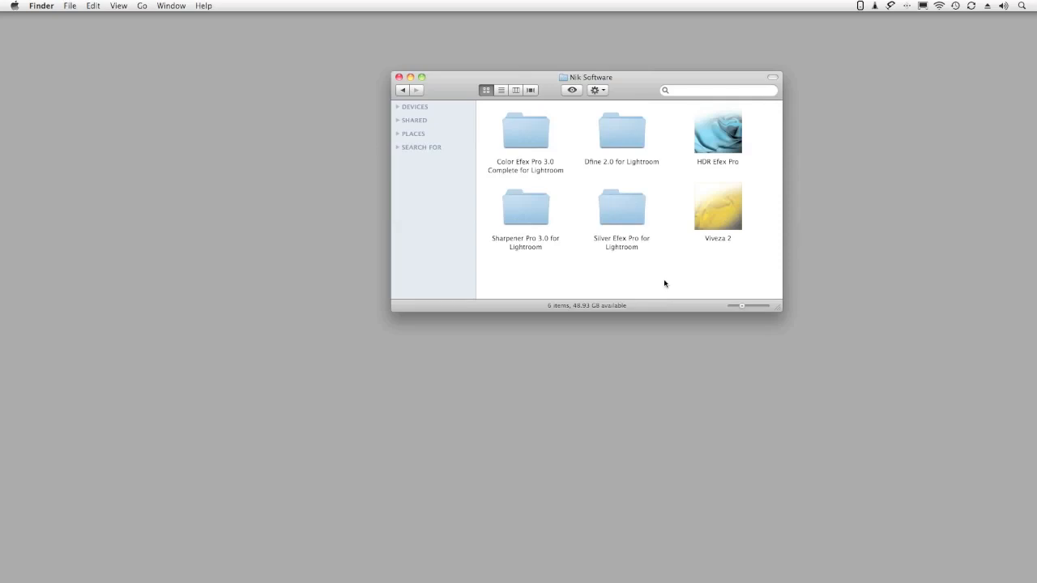
{"action": "mouse_move", "coordinate": [662, 282]}
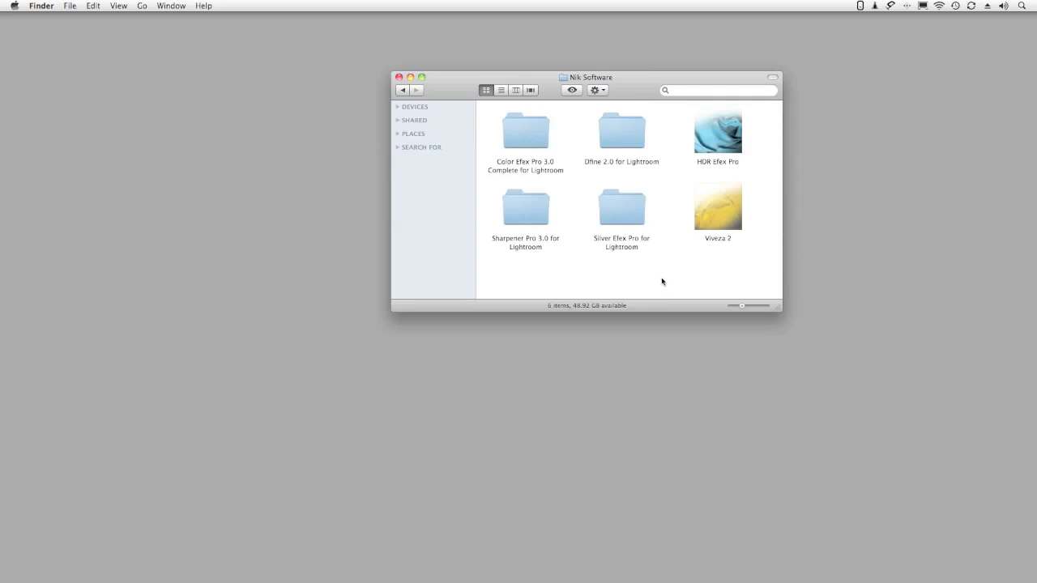
{"action": "mouse_move", "coordinate": [671, 217]}
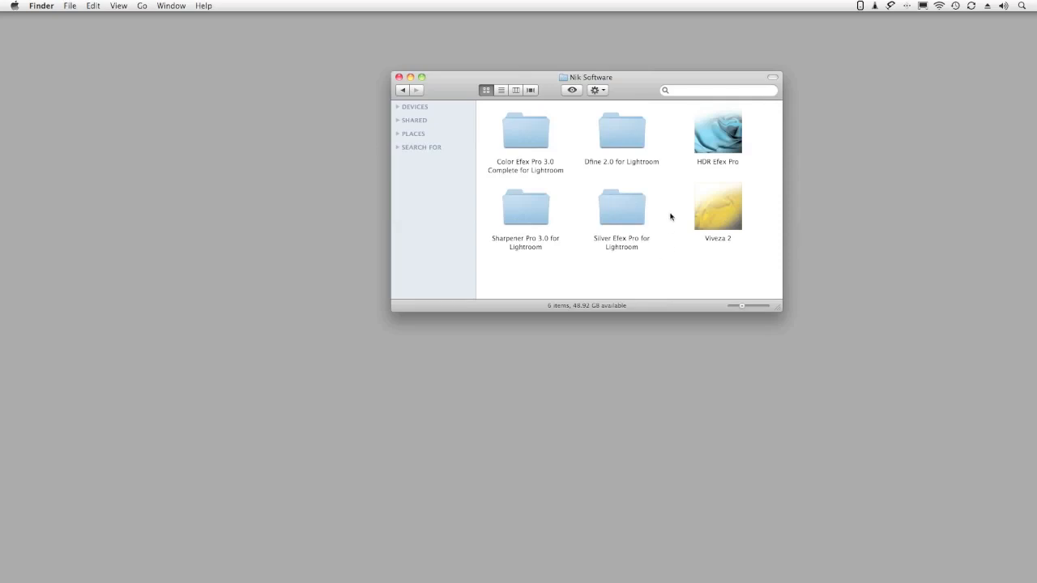
{"action": "mouse_move", "coordinate": [717, 146]}
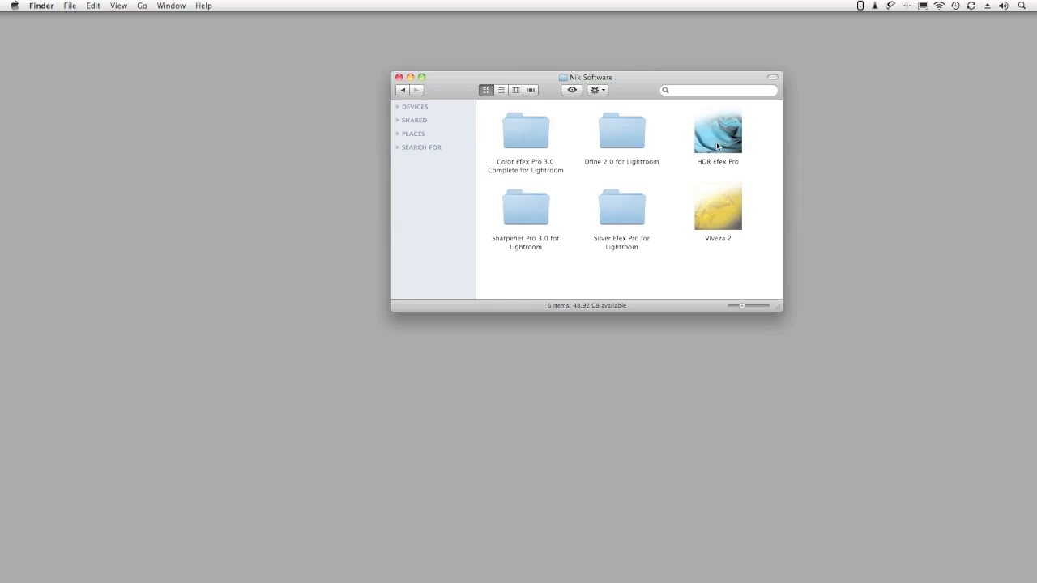
- Launch HDR Efex Pro and start Open Exposure Series from the File menu
{"action": "left_click", "coordinate": [717, 130]}
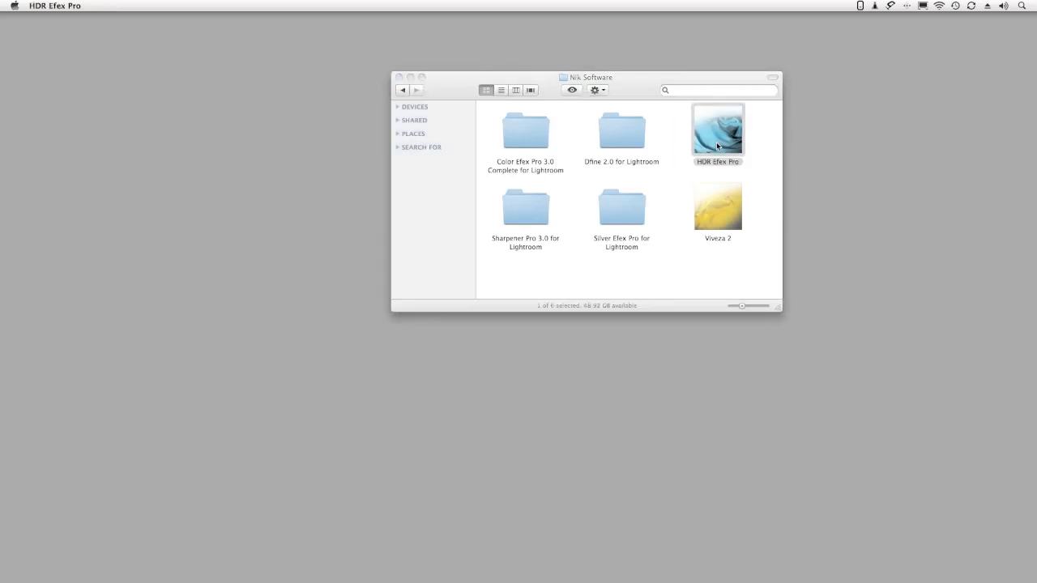
{"action": "double_click", "coordinate": [717, 129]}
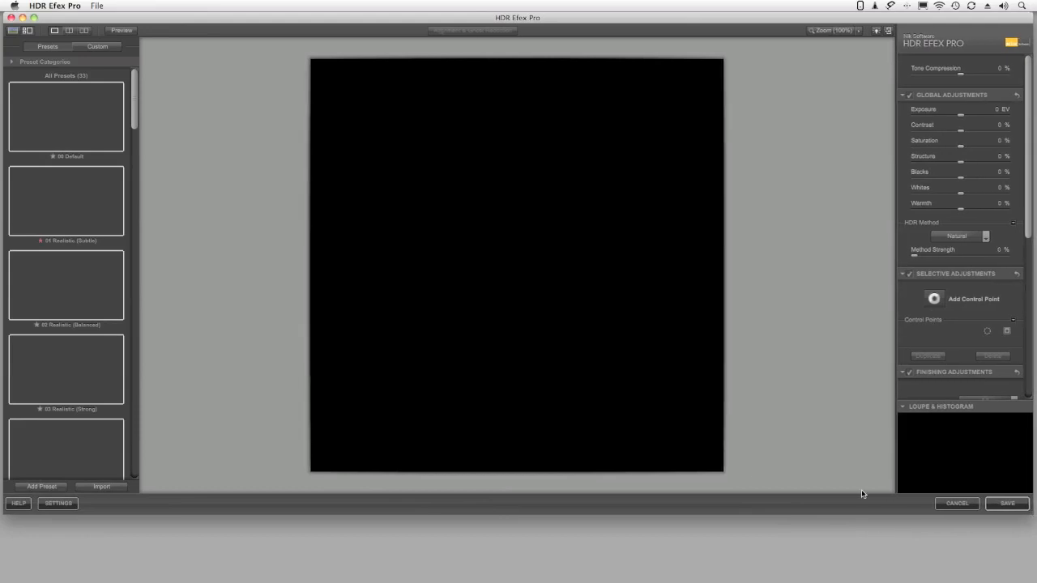
{"action": "mouse_move", "coordinate": [242, 325]}
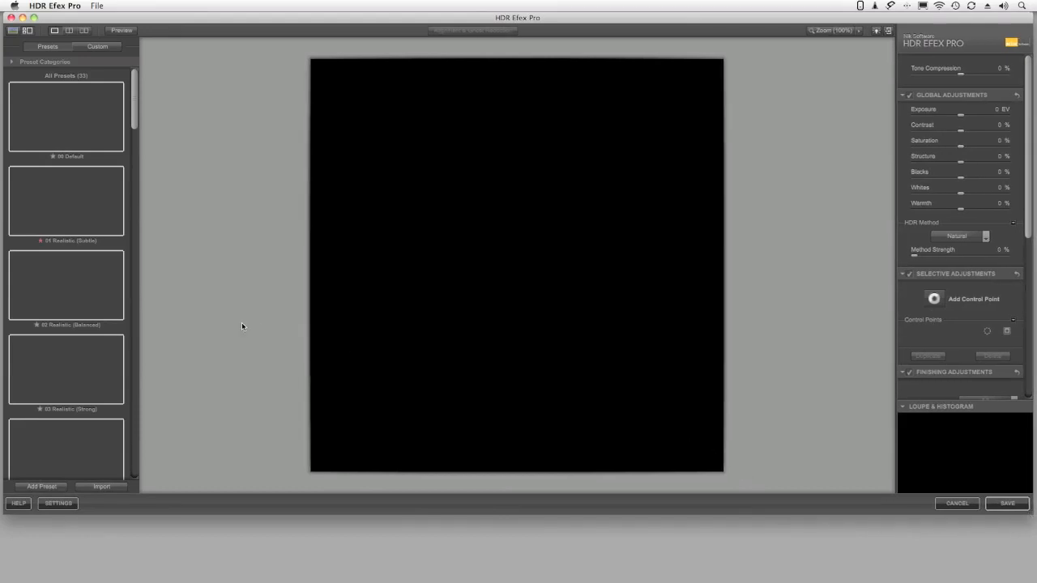
{"action": "mouse_move", "coordinate": [115, 11]}
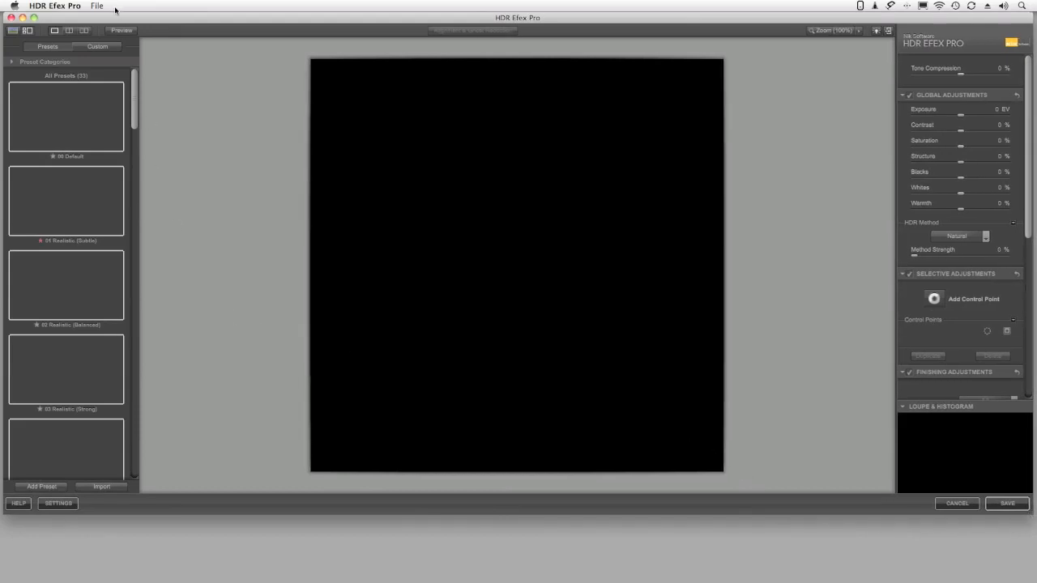
{"action": "left_click", "coordinate": [97, 7]}
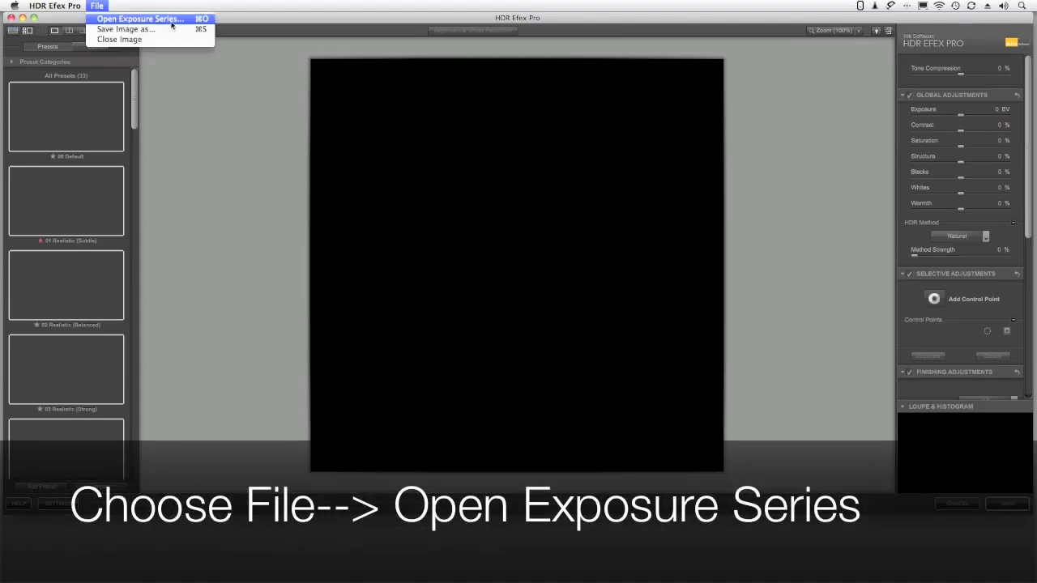
{"action": "left_click", "coordinate": [139, 18]}
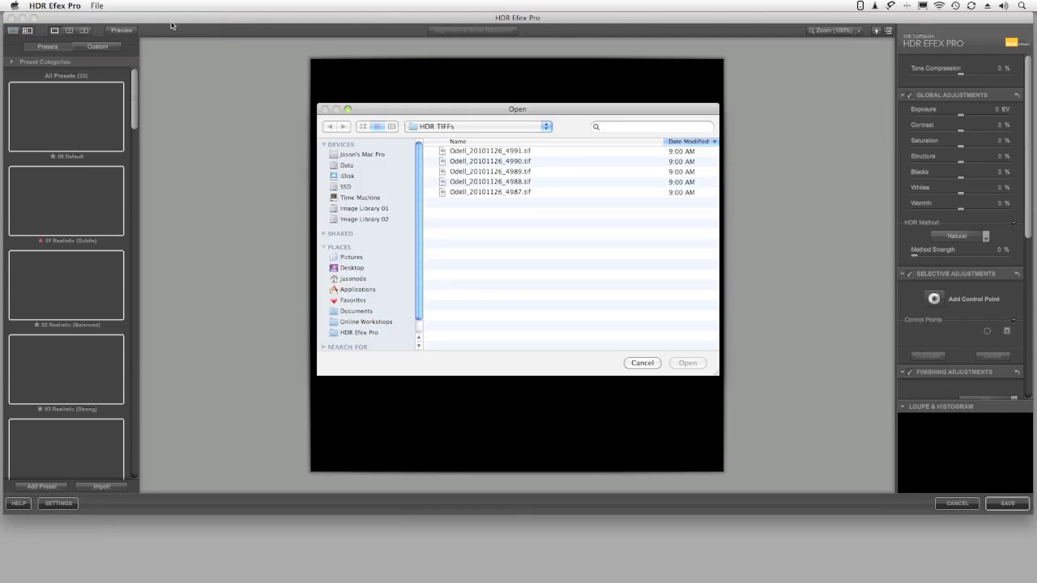
- Select the five bracketed TIFFs in the HDR TIFFs folder and merge them as one series
{"action": "left_click", "coordinate": [478, 126]}
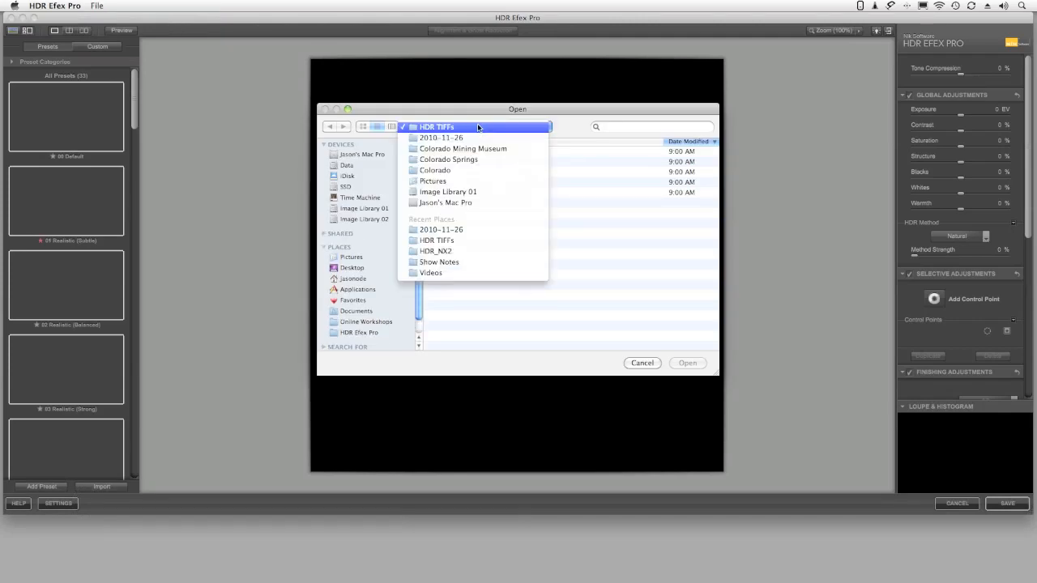
{"action": "left_click", "coordinate": [435, 127]}
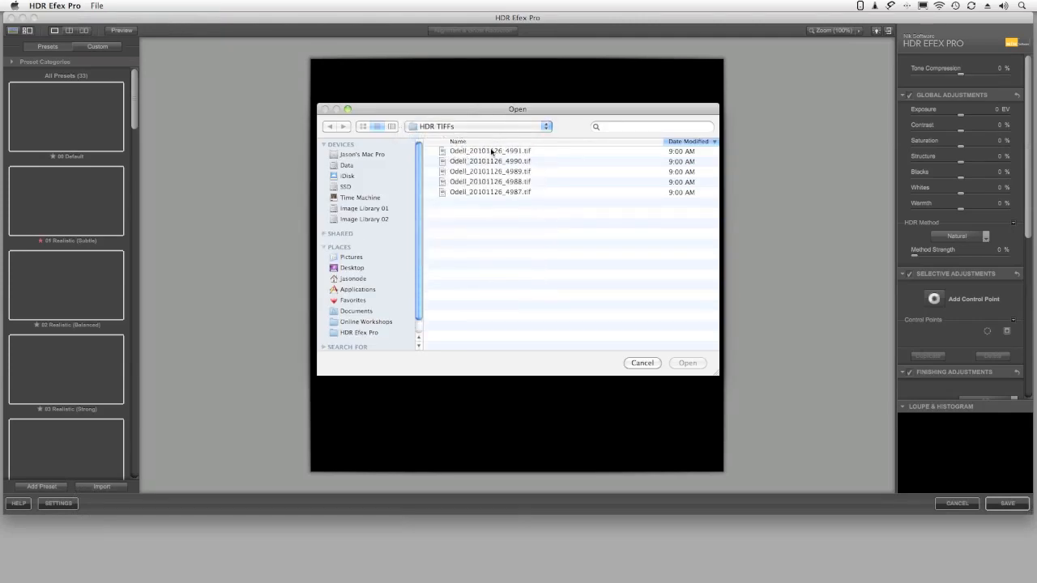
{"action": "left_click", "coordinate": [491, 151]}
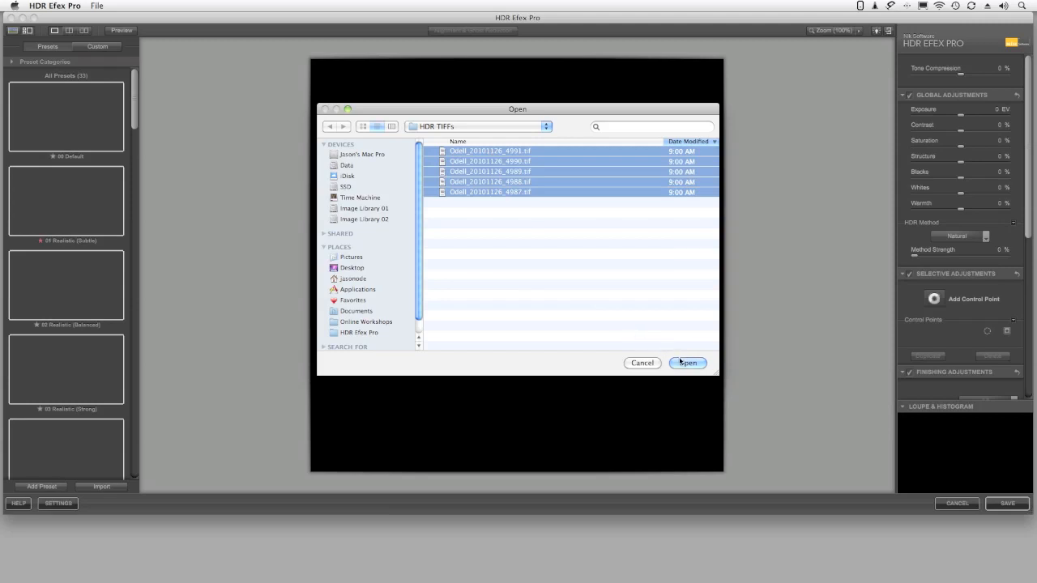
{"action": "left_click", "coordinate": [687, 362]}
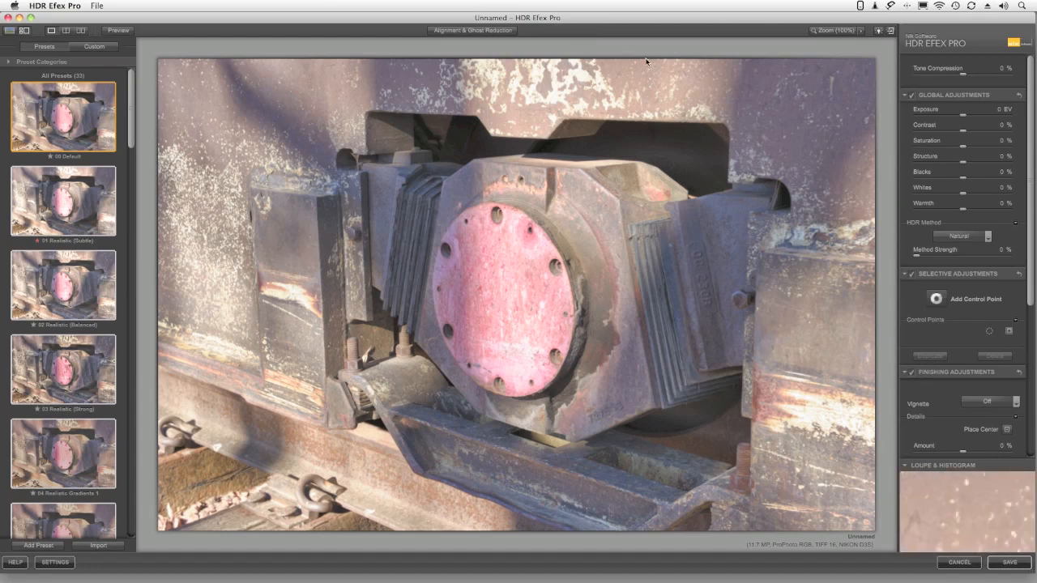
- Apply the custom Artistic_Interiors_03 preset and add a Lens 4 vignette at -40%
{"action": "left_click", "coordinate": [93, 46]}
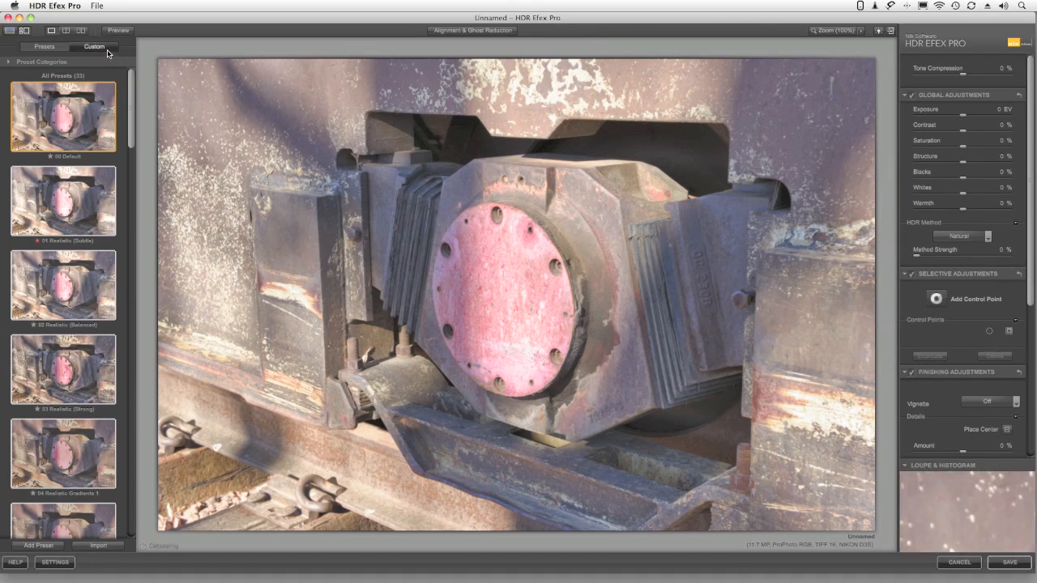
{"action": "mouse_move", "coordinate": [108, 50]}
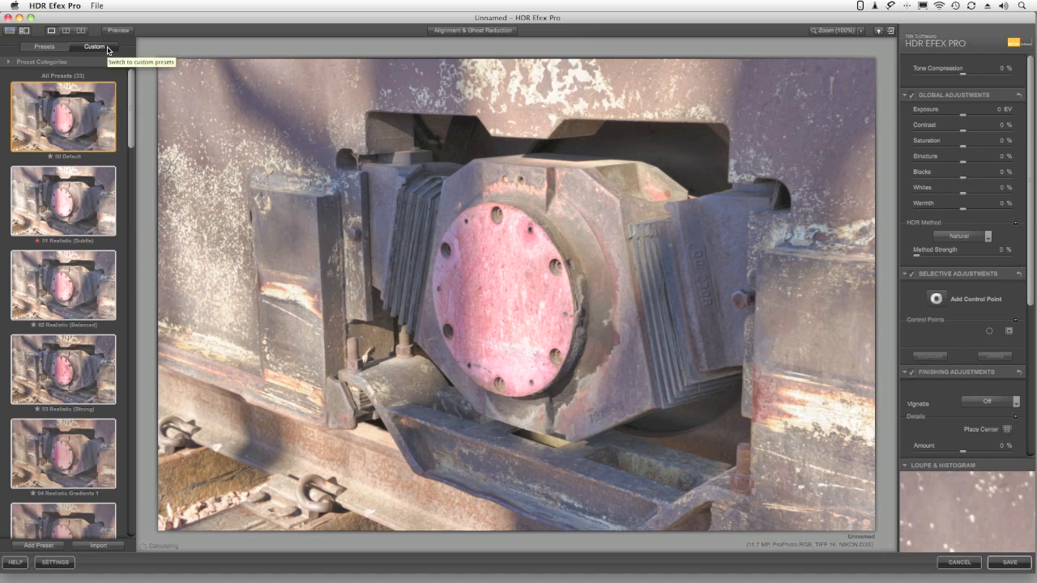
{"action": "left_click", "coordinate": [94, 46]}
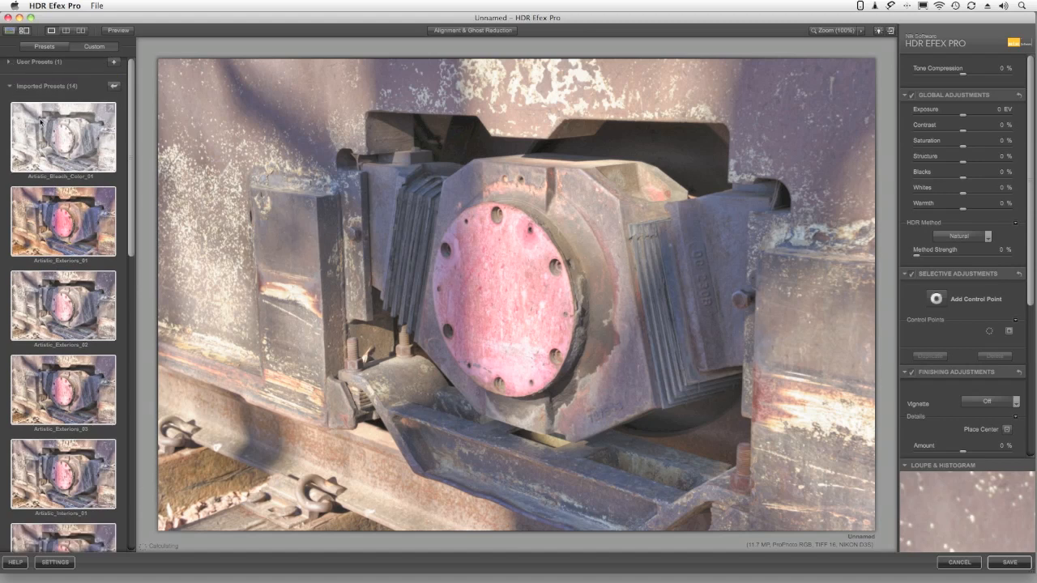
{"action": "scroll", "scroll_direction": "down", "scroll_amount": 3}
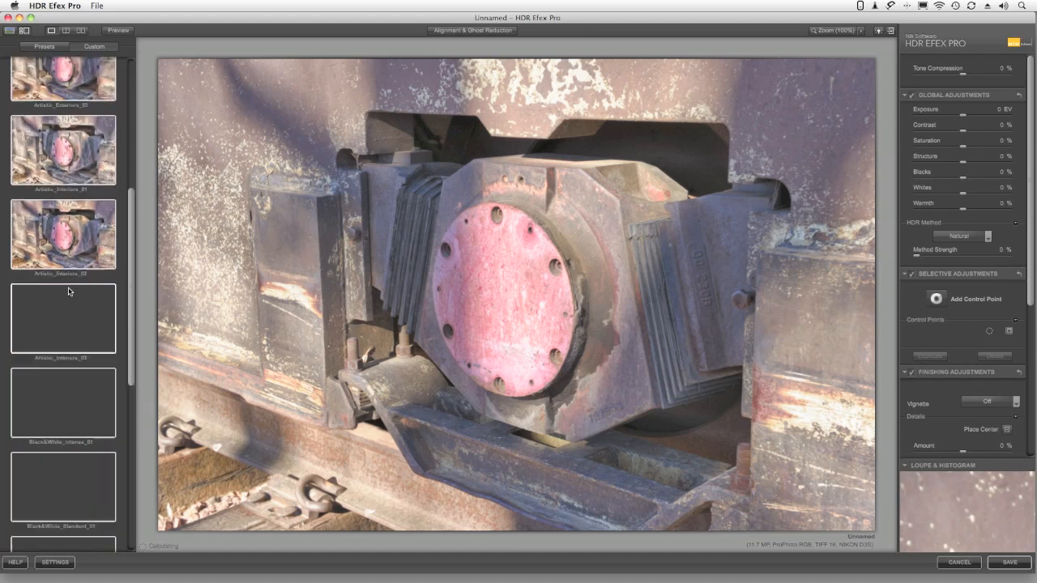
{"action": "scroll", "scroll_direction": "down", "scroll_amount": 3}
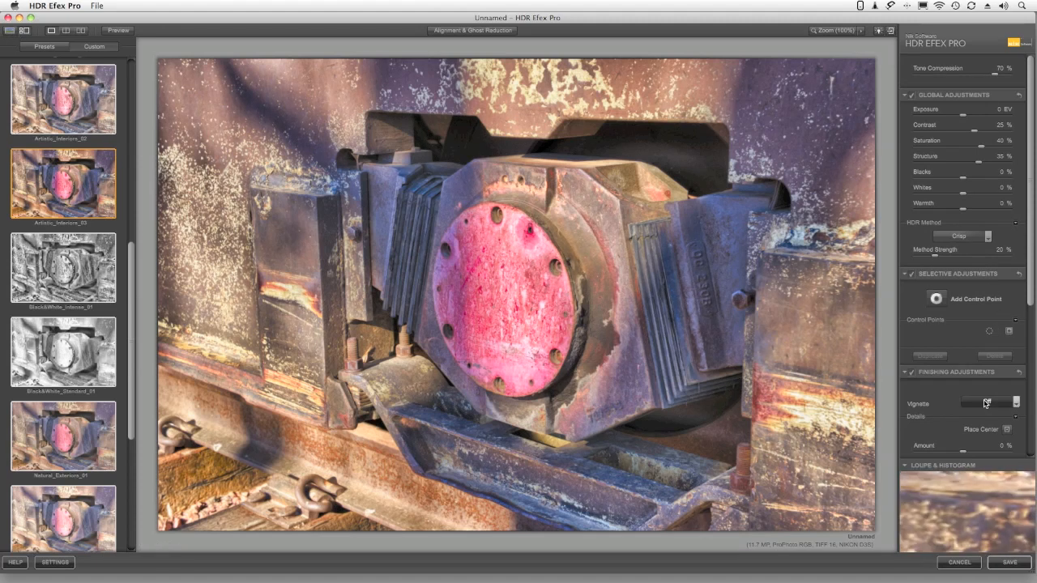
{"action": "left_click", "coordinate": [984, 403]}
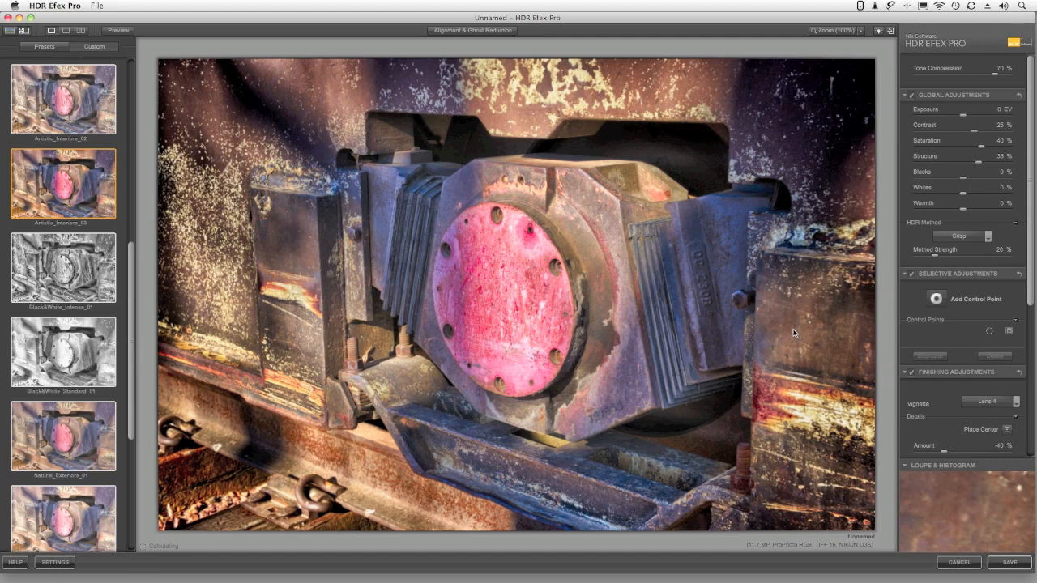
{"action": "mouse_move", "coordinate": [799, 334]}
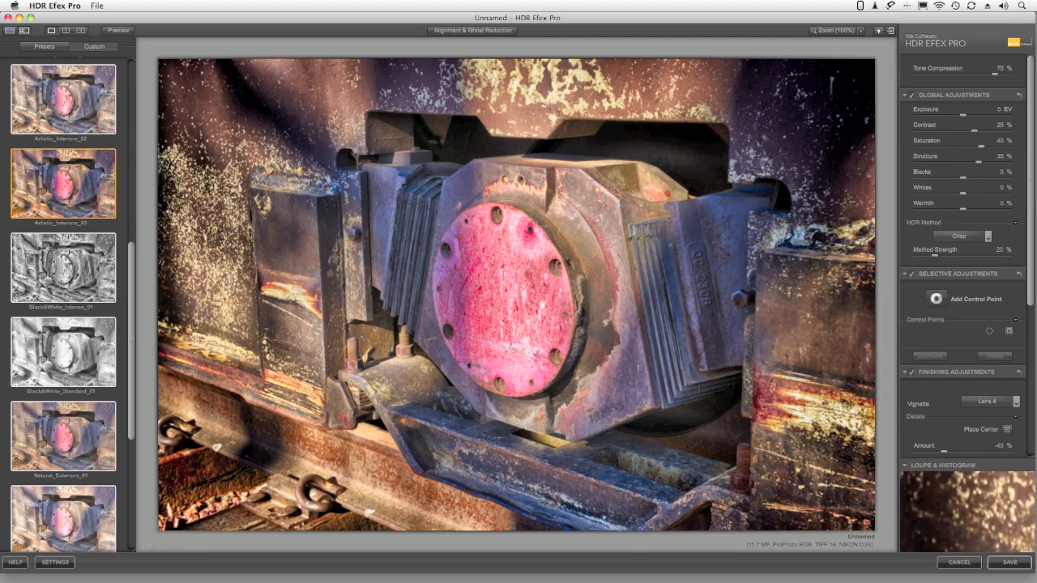
{"action": "left_click", "coordinate": [53, 562]}
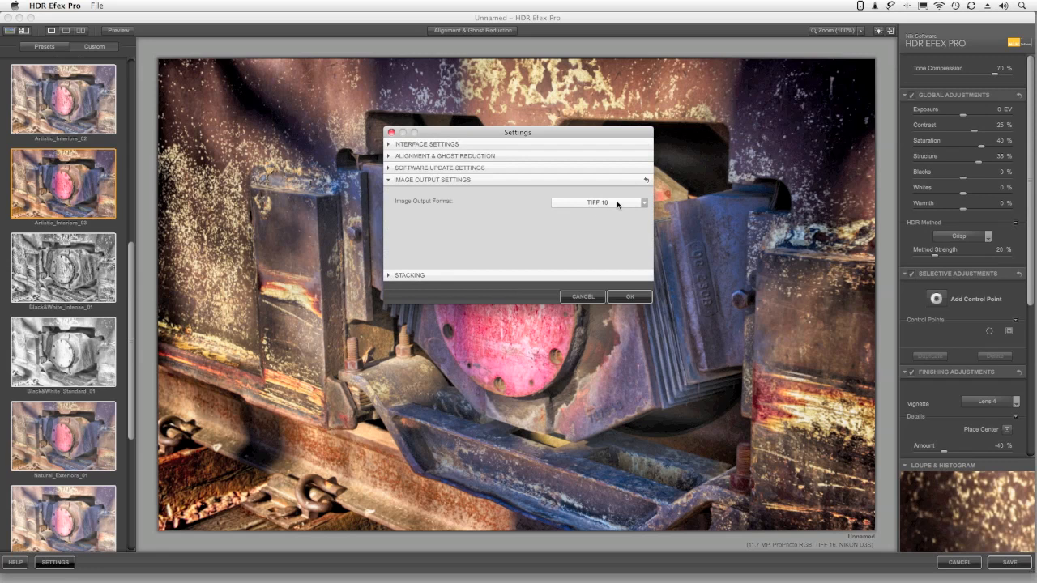
{"action": "left_click", "coordinate": [600, 202]}
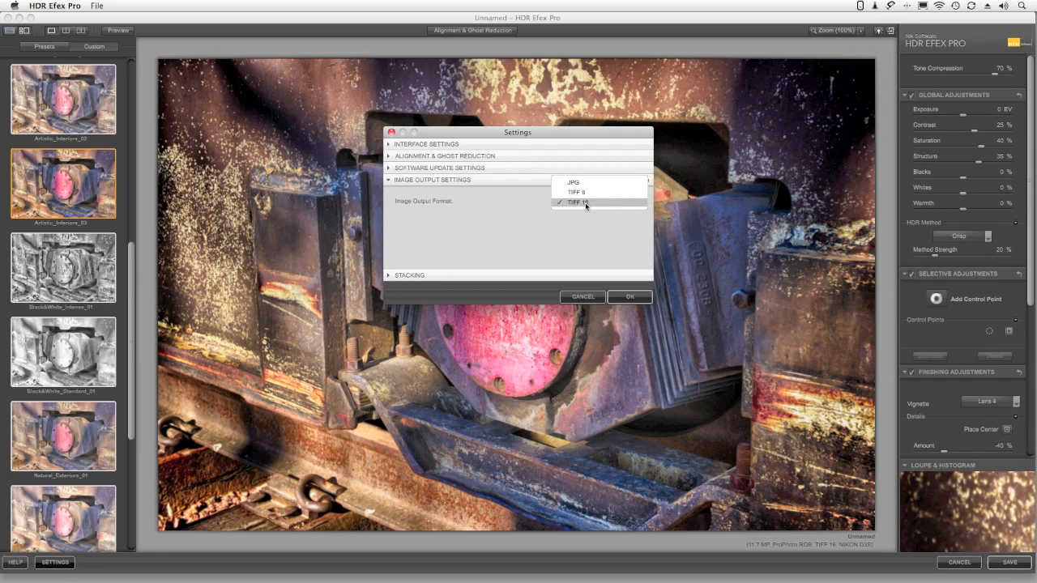
{"action": "left_click", "coordinate": [577, 203]}
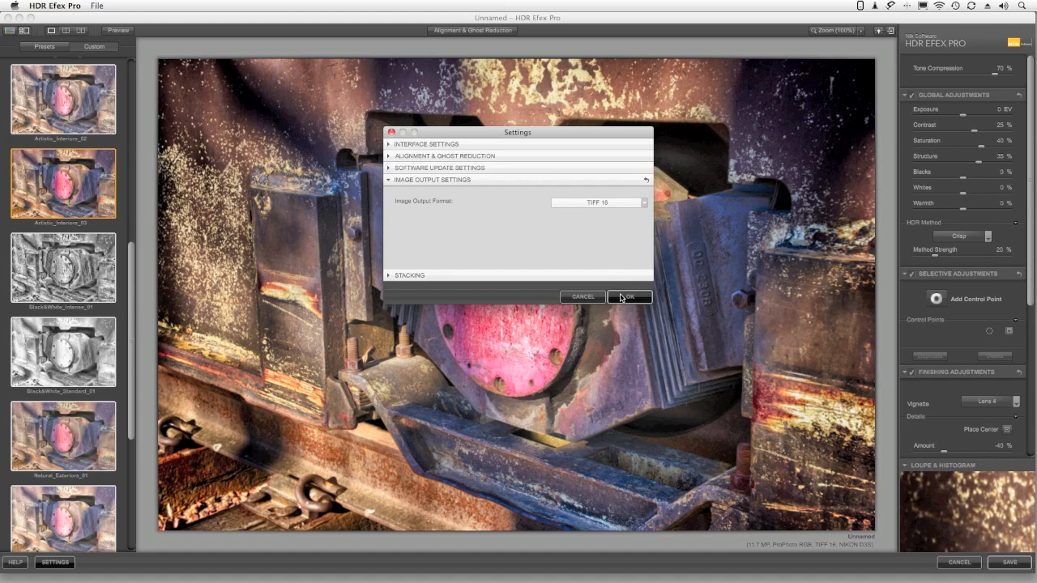
{"action": "left_click", "coordinate": [629, 297]}
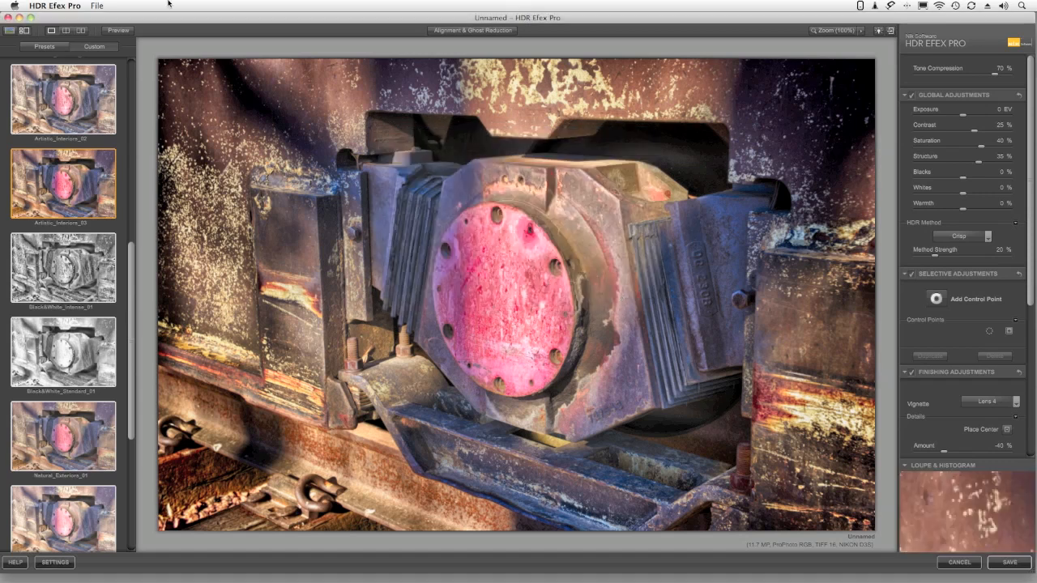
- Save the tone-mapped image as rusty-train.TIFF in the HDR TIFFs folder
{"action": "left_click", "coordinate": [97, 6]}
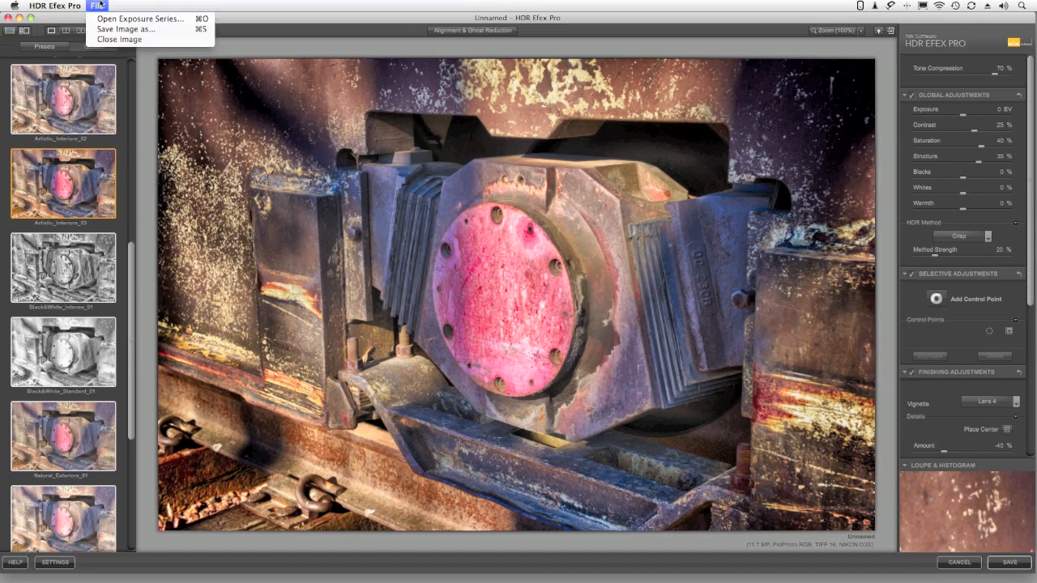
{"action": "mouse_move", "coordinate": [126, 29]}
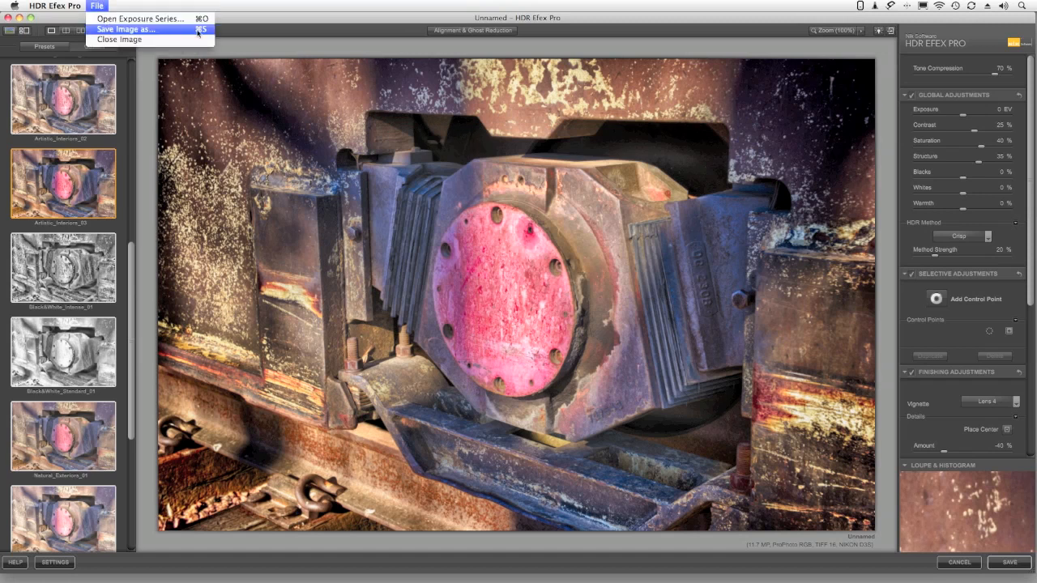
{"action": "left_click", "coordinate": [125, 29]}
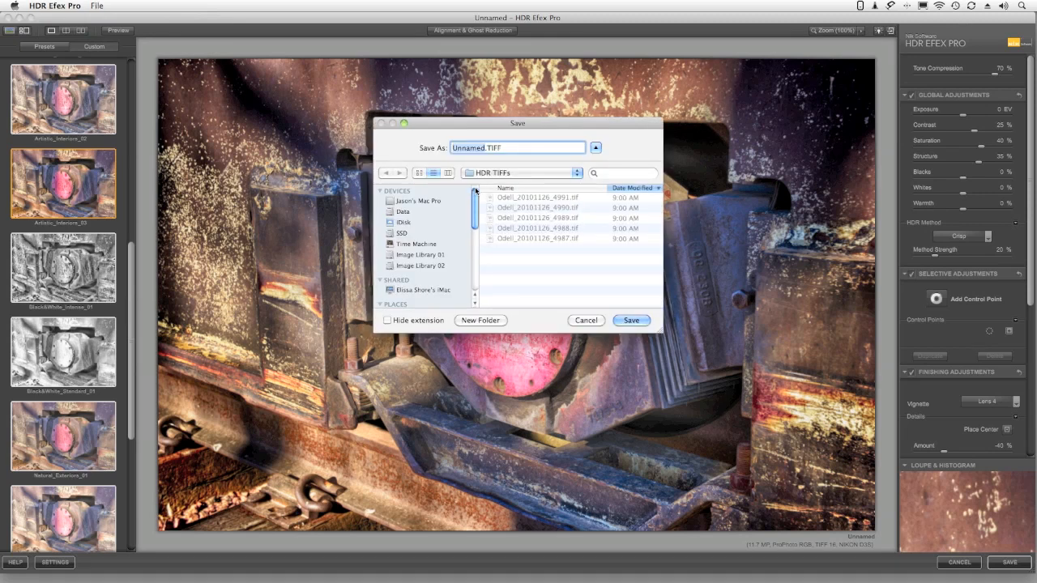
{"action": "type", "text": "rusty-trai"}
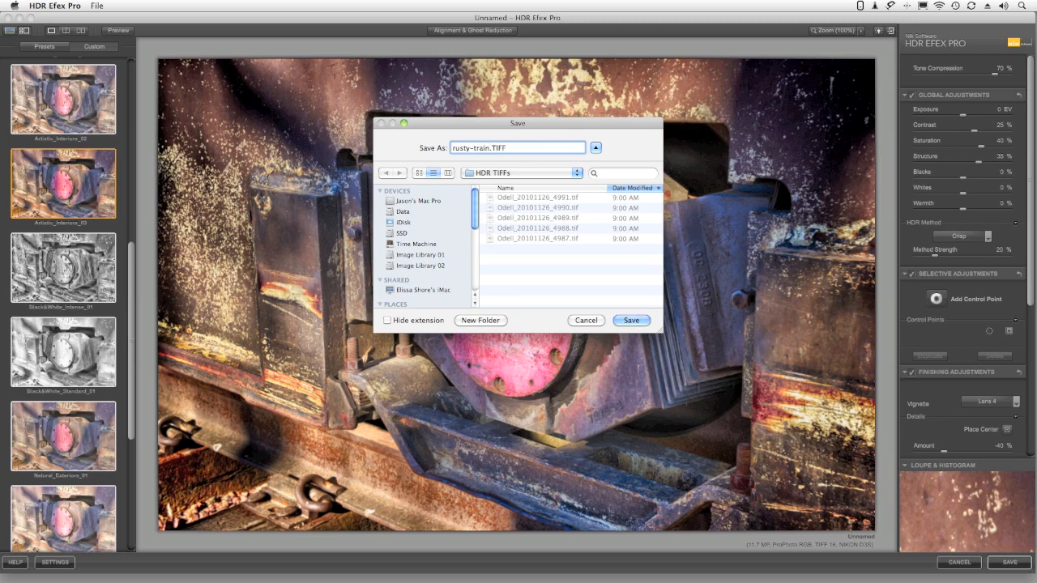
{"action": "mouse_move", "coordinate": [529, 185]}
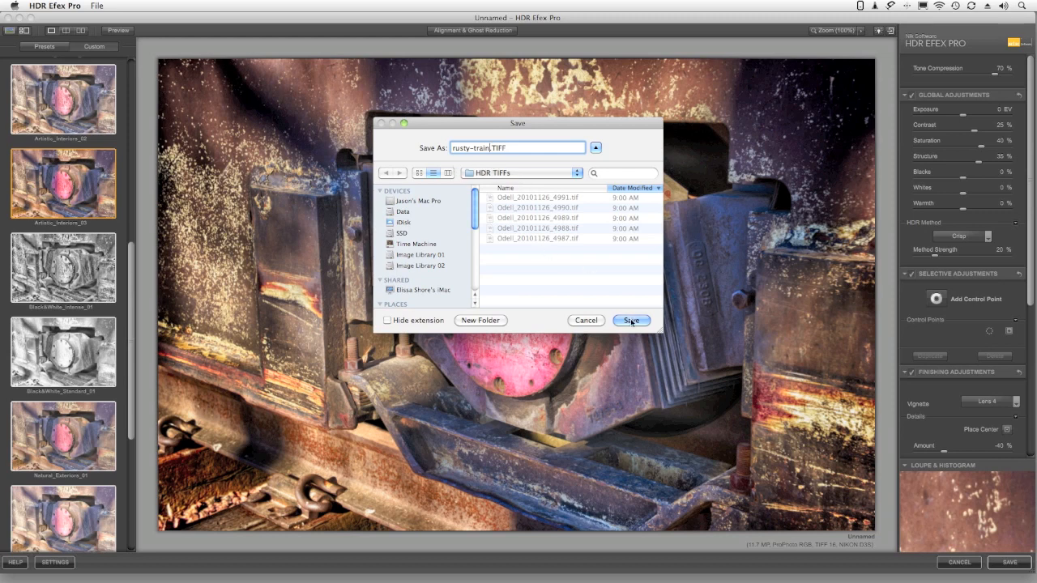
{"action": "left_click", "coordinate": [631, 320]}
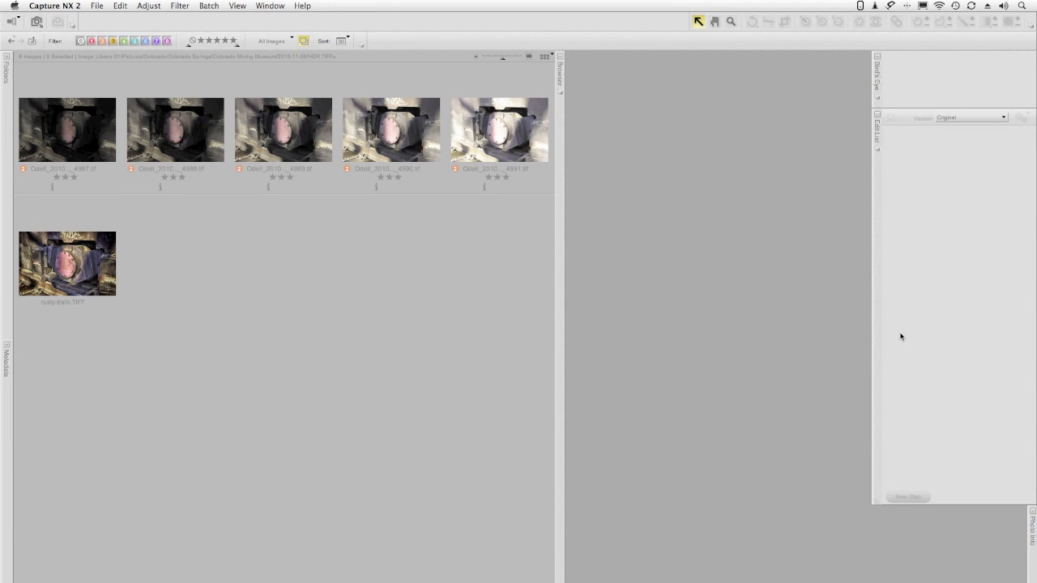
{"action": "mouse_move", "coordinate": [330, 349]}
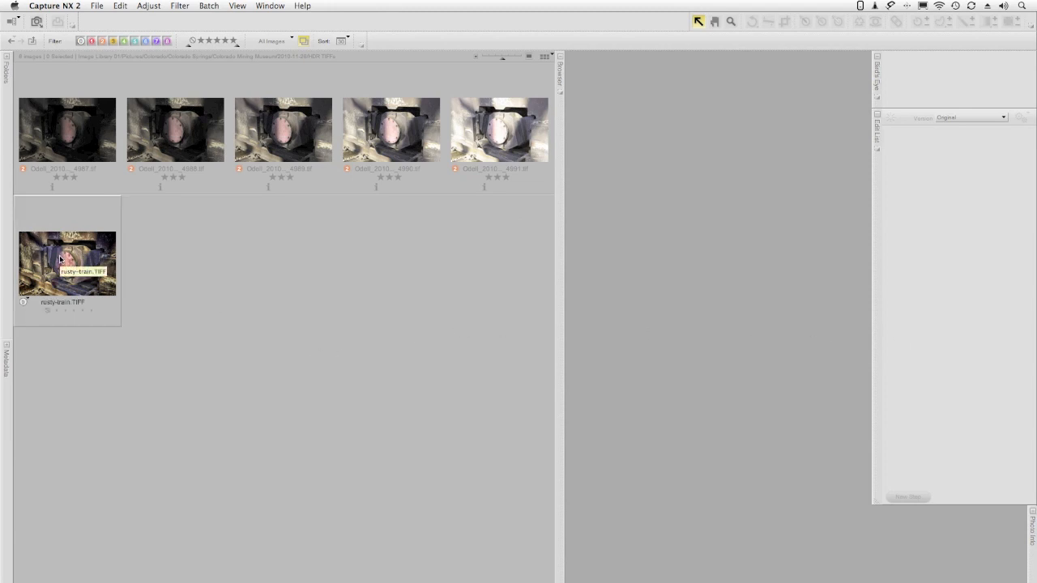
- Open rusty-train.TIFF from the browser into the Capture NX 2 editor
{"action": "left_click", "coordinate": [67, 264]}
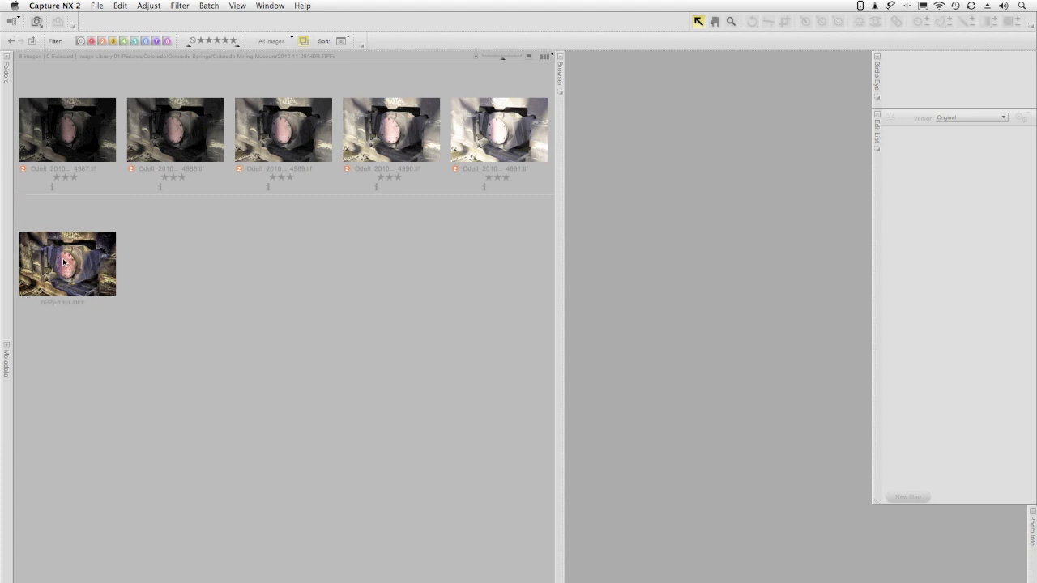
{"action": "mouse_move", "coordinate": [101, 259]}
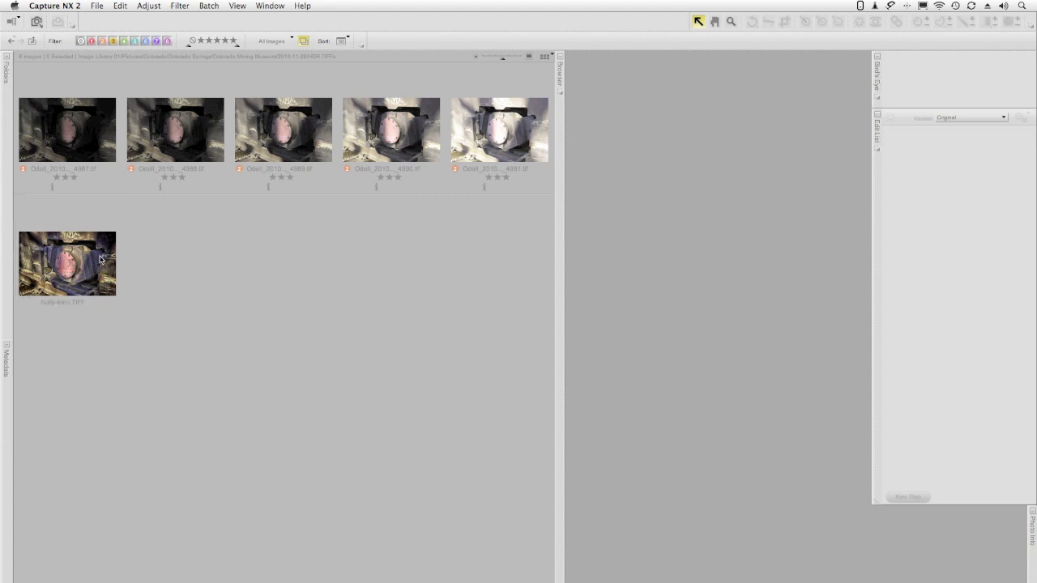
{"action": "double_click", "coordinate": [68, 264]}
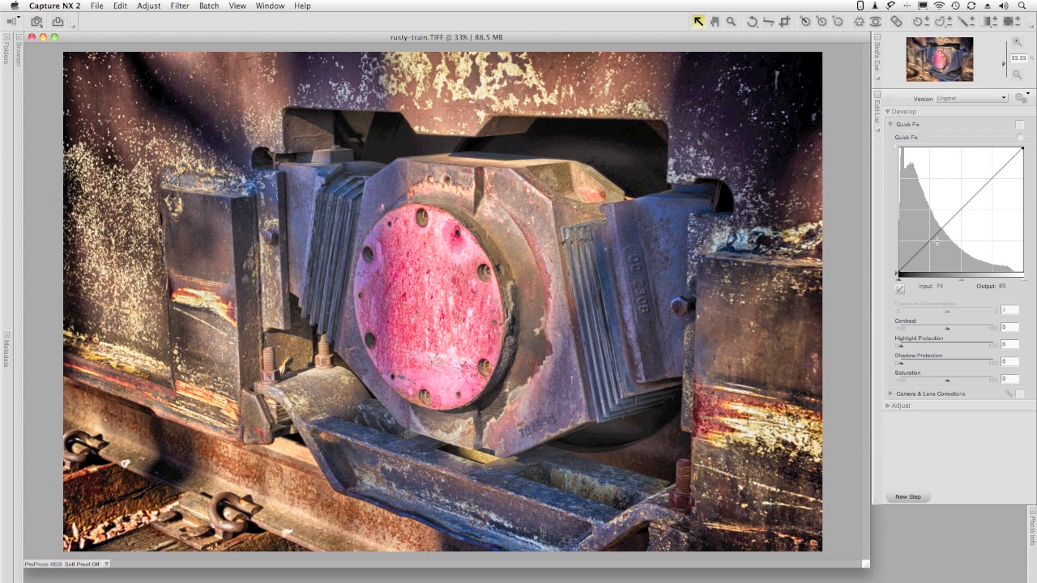
- Load the Output_Sharpening saved adjustment, adding an Unsharp Mask step to the image
{"action": "left_click", "coordinate": [1021, 97]}
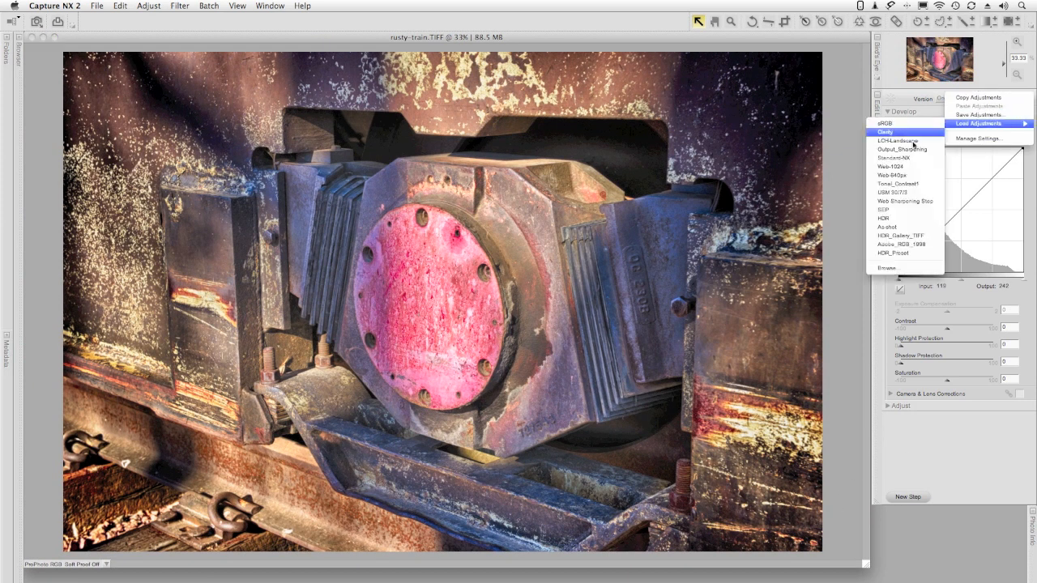
{"action": "left_click", "coordinate": [884, 131]}
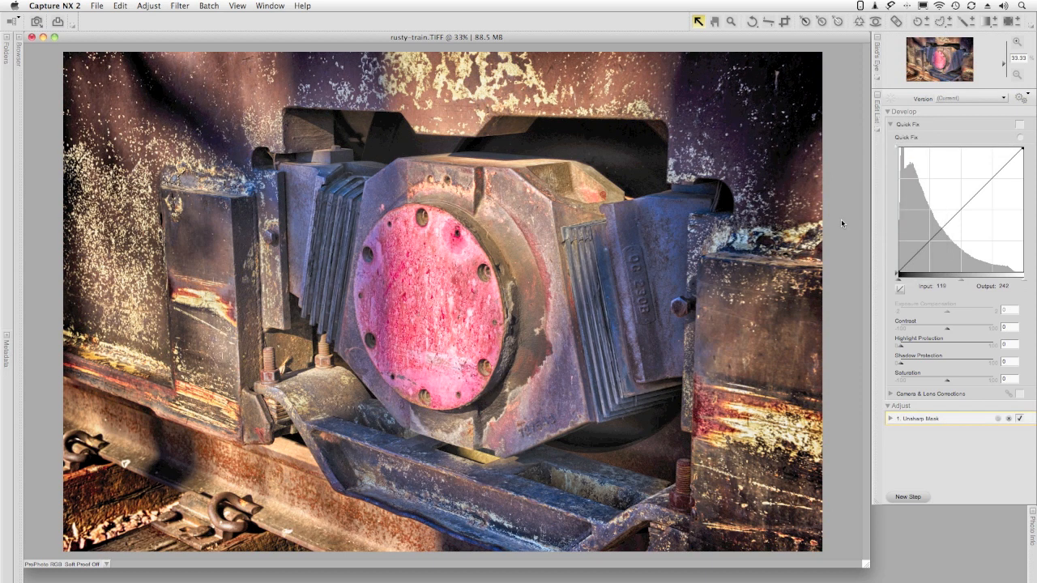
{"action": "mouse_move", "coordinate": [843, 252]}
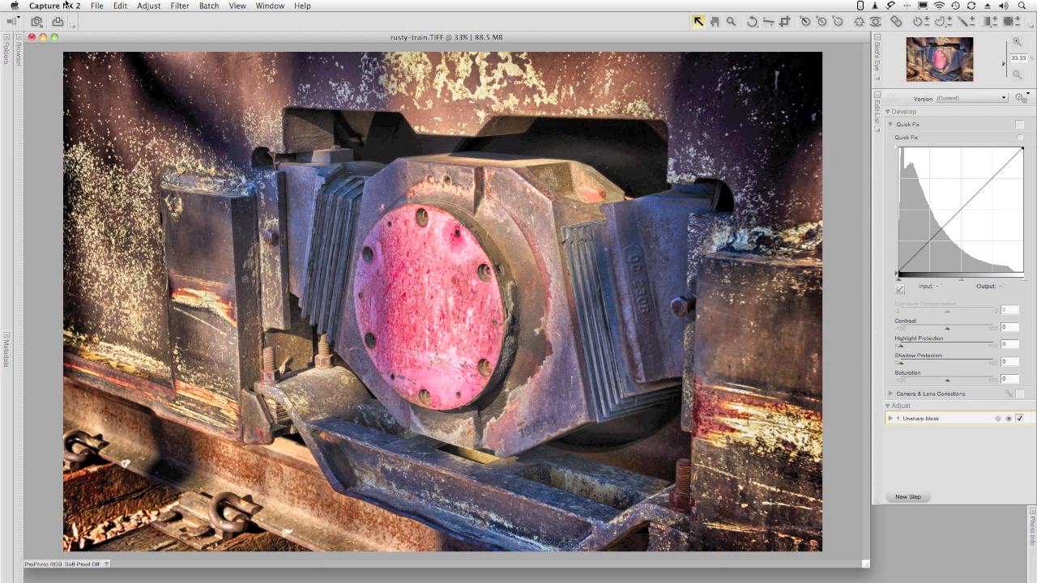
- Save the sharpened image as rusty-train.nef in NEF | NRW format
{"action": "left_click", "coordinate": [96, 5]}
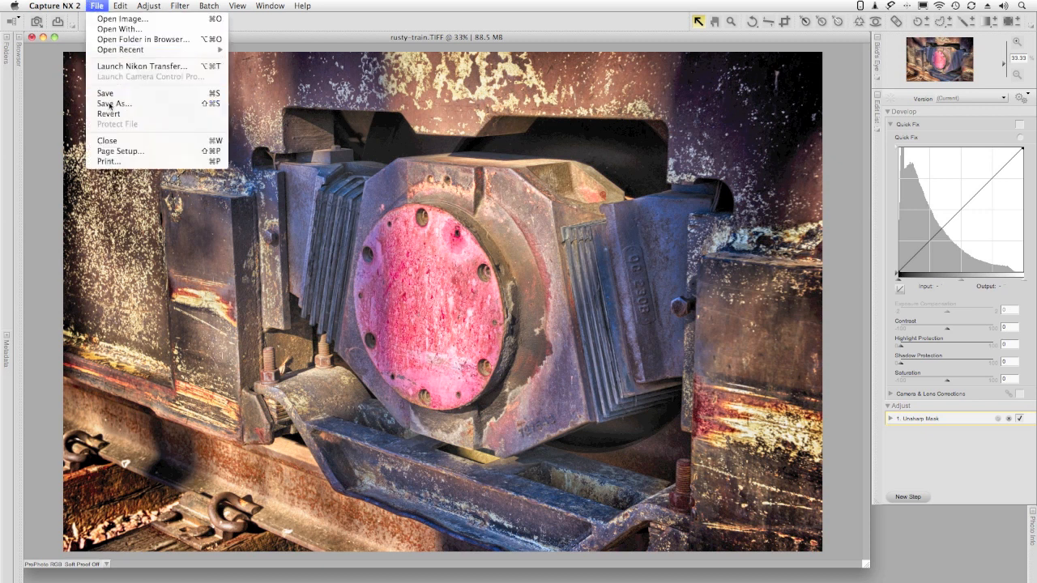
{"action": "left_click", "coordinate": [113, 103]}
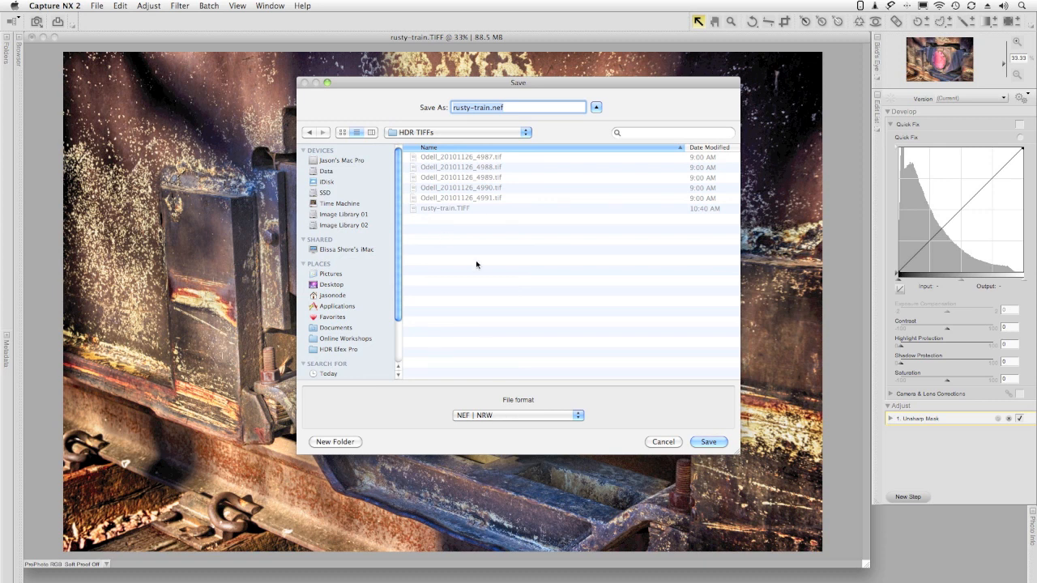
{"action": "mouse_move", "coordinate": [514, 325]}
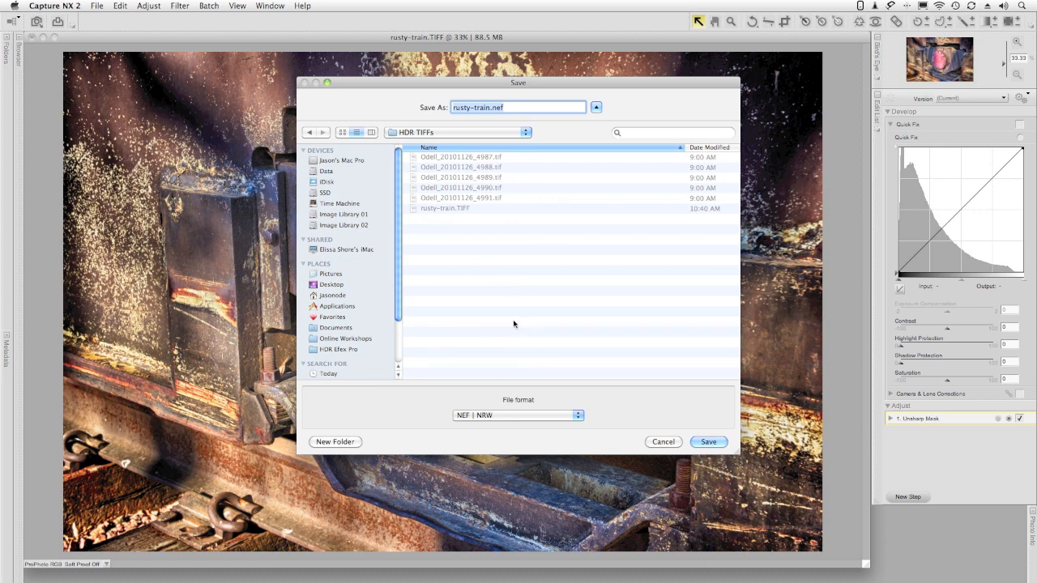
{"action": "mouse_move", "coordinate": [531, 282]}
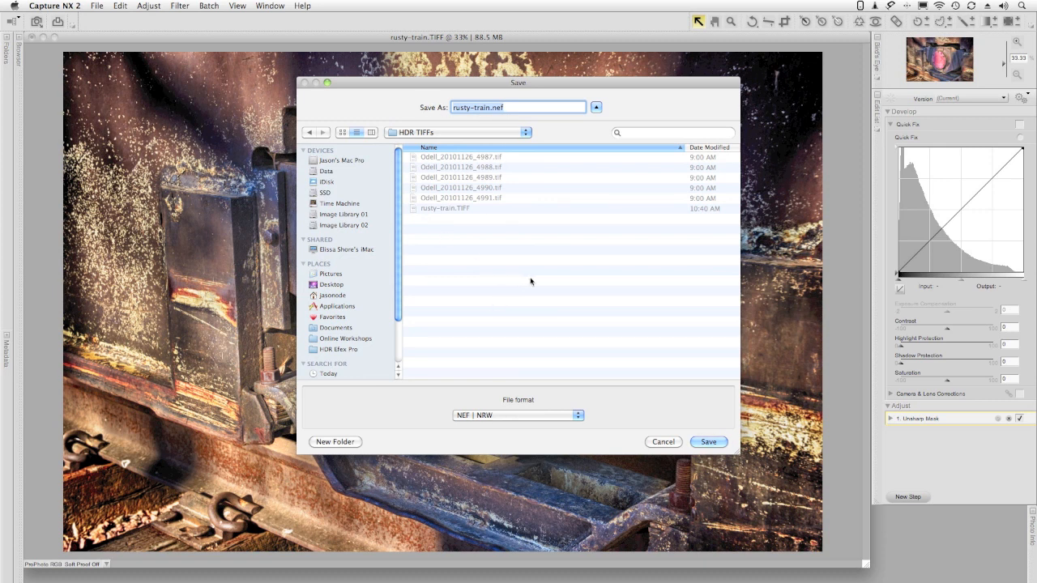
{"action": "mouse_move", "coordinate": [575, 348]}
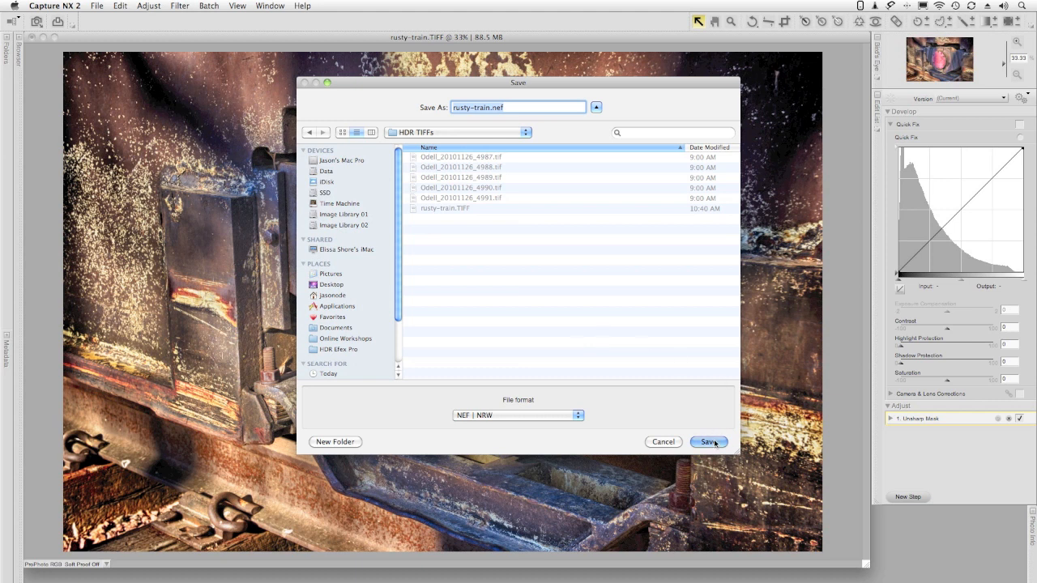
{"action": "left_click", "coordinate": [708, 442]}
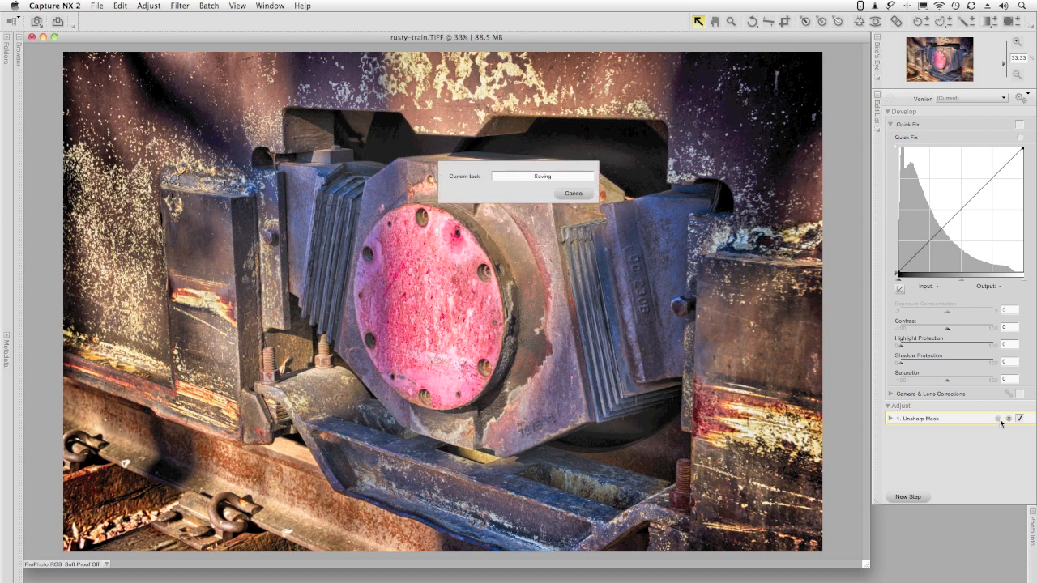